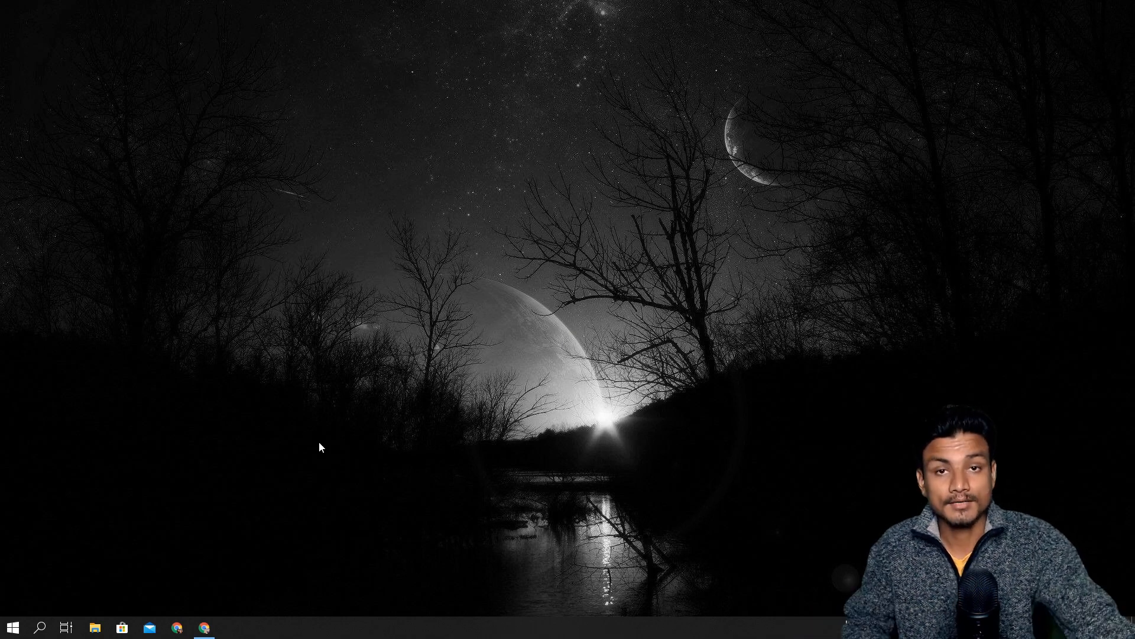
mouse_move(235, 547)
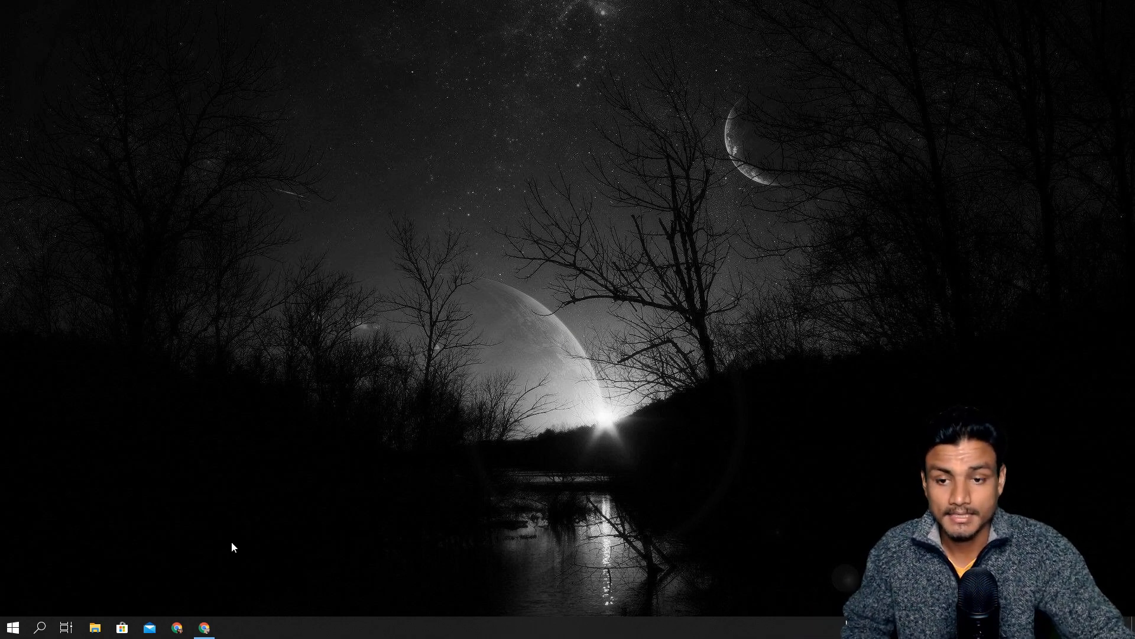
Launch Multi-MEmu from the Start menu by searching 'memu'
left_click(203, 627)
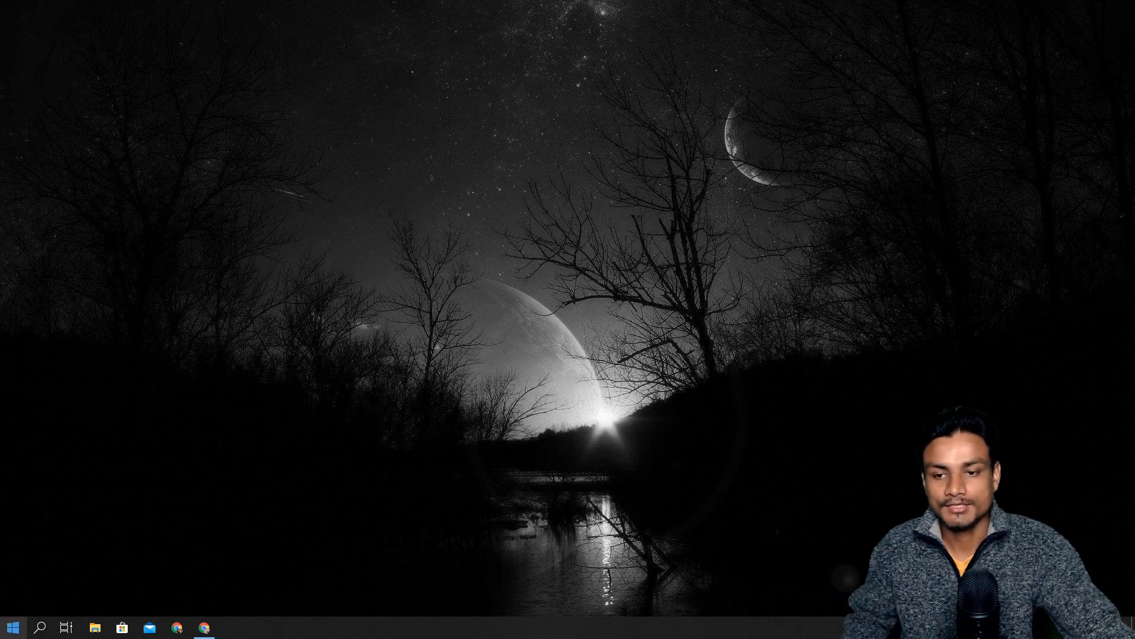
type("memu")
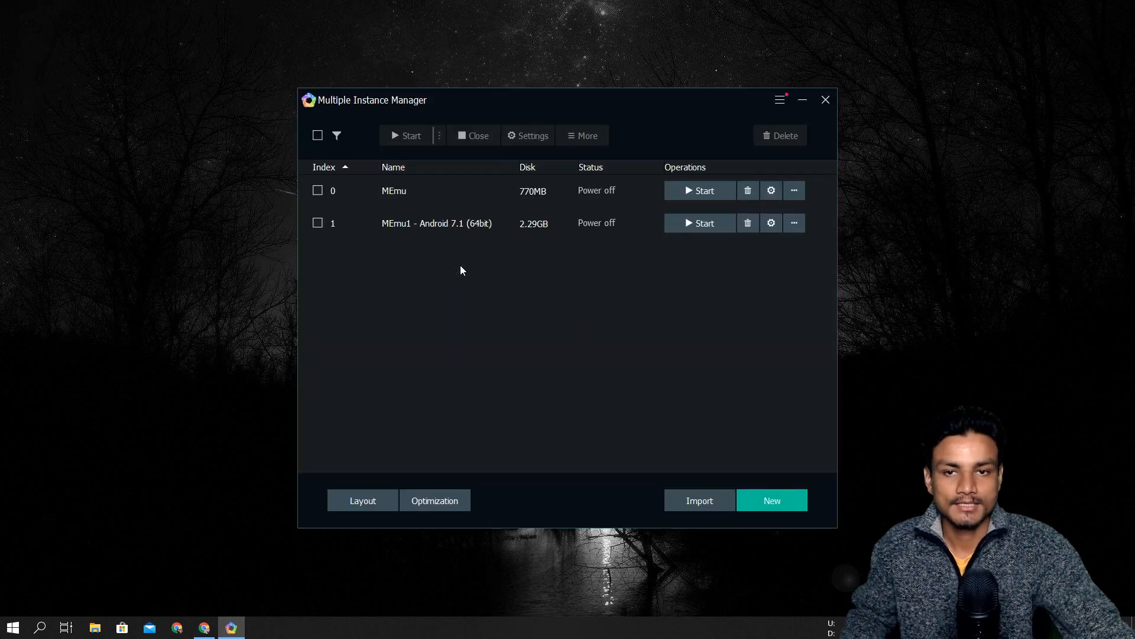
mouse_move(650, 106)
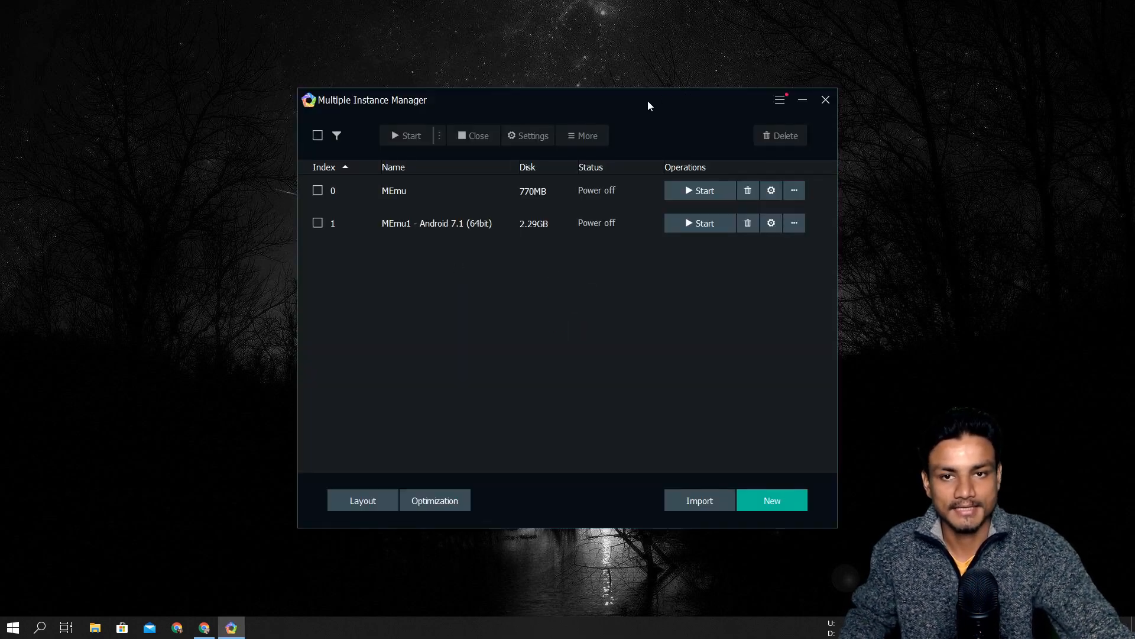
mouse_move(416, 200)
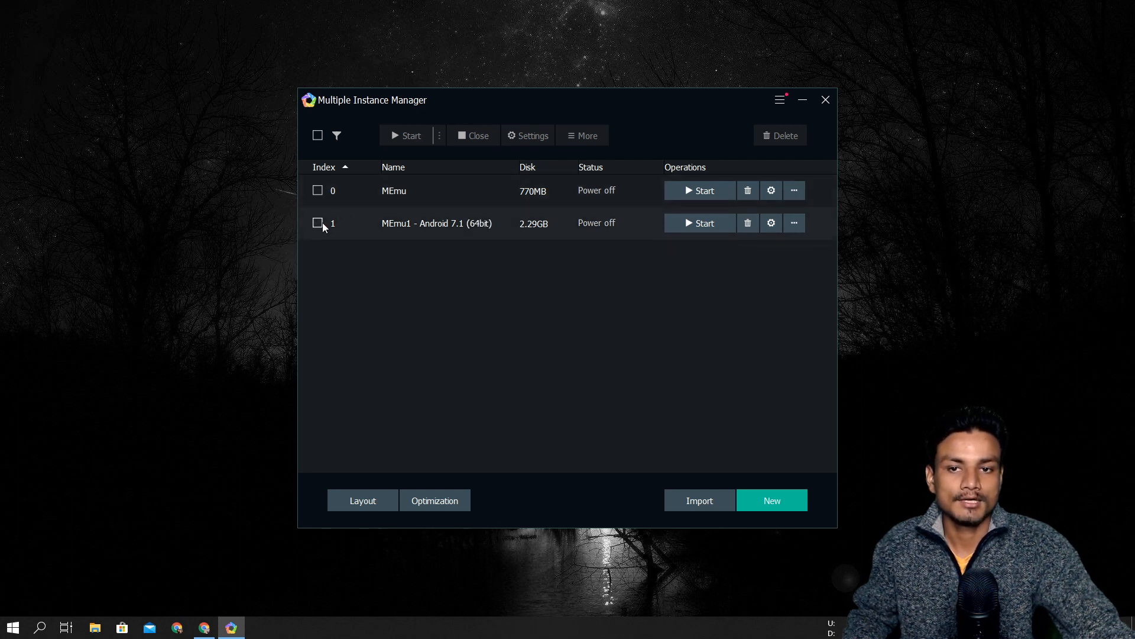
Select and delete the MEmu1 - Android 7.1 (64bit) instance
left_click(317, 222)
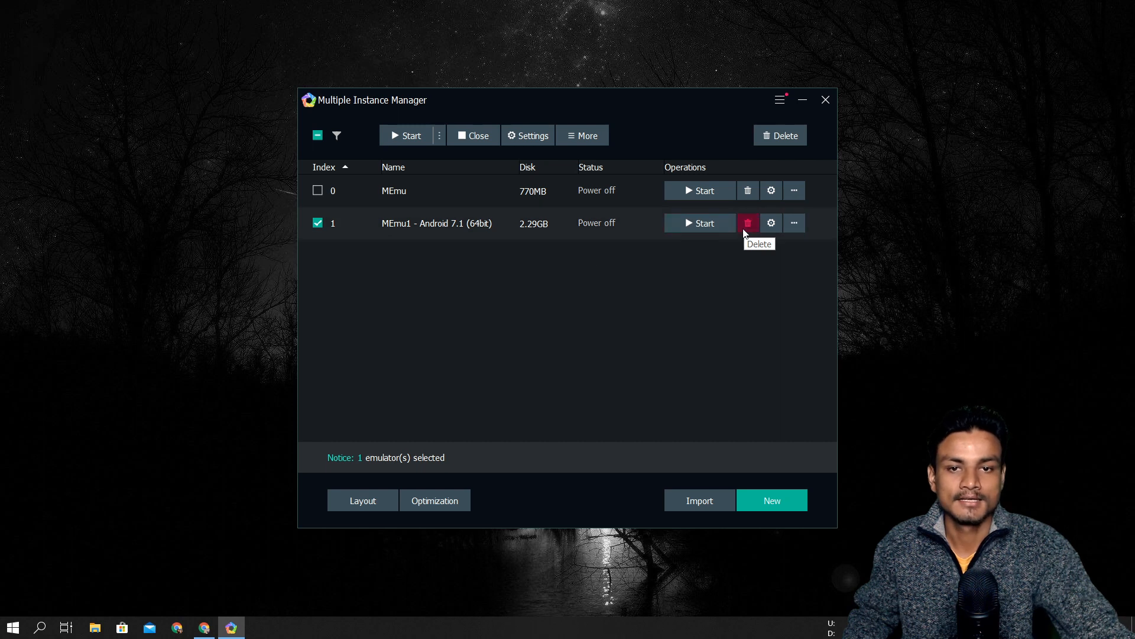
left_click(748, 222)
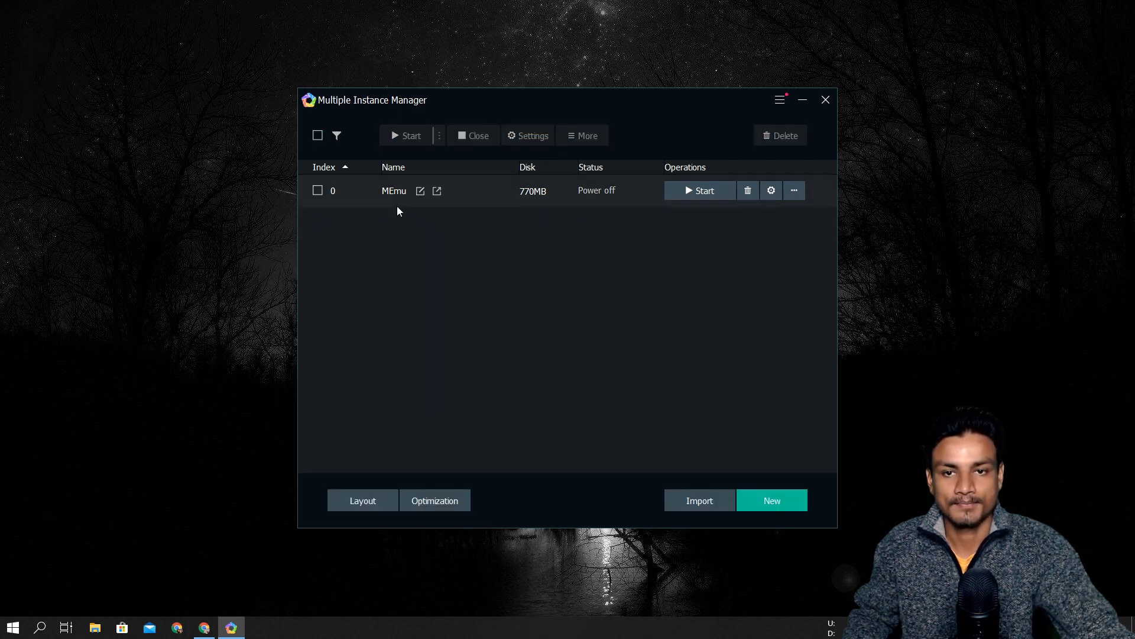
mouse_move(494, 215)
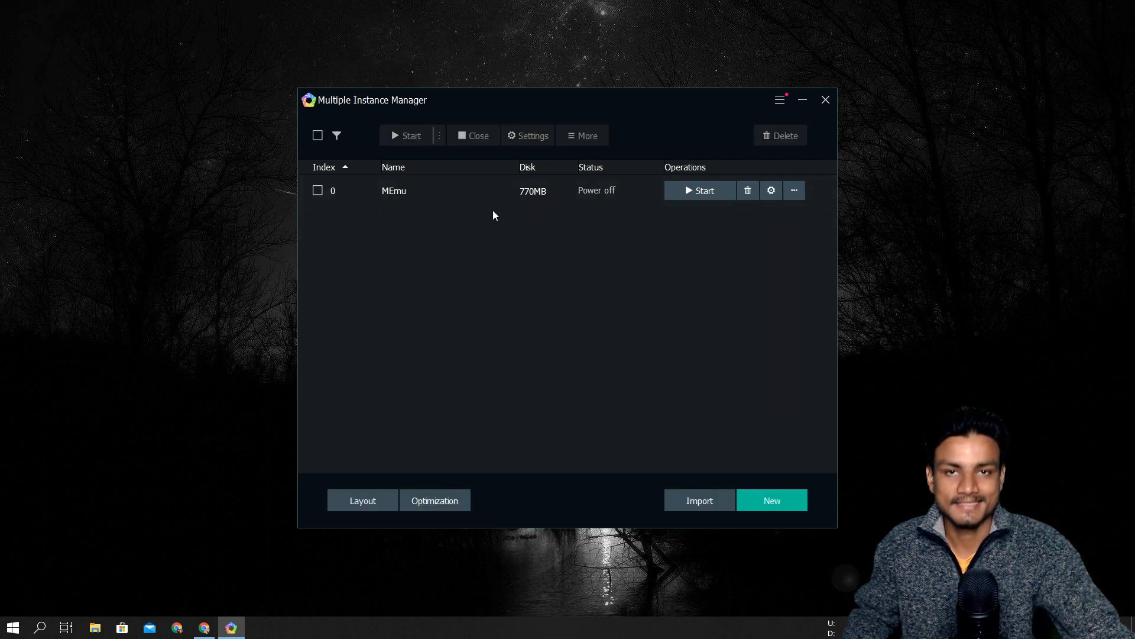
mouse_move(780, 444)
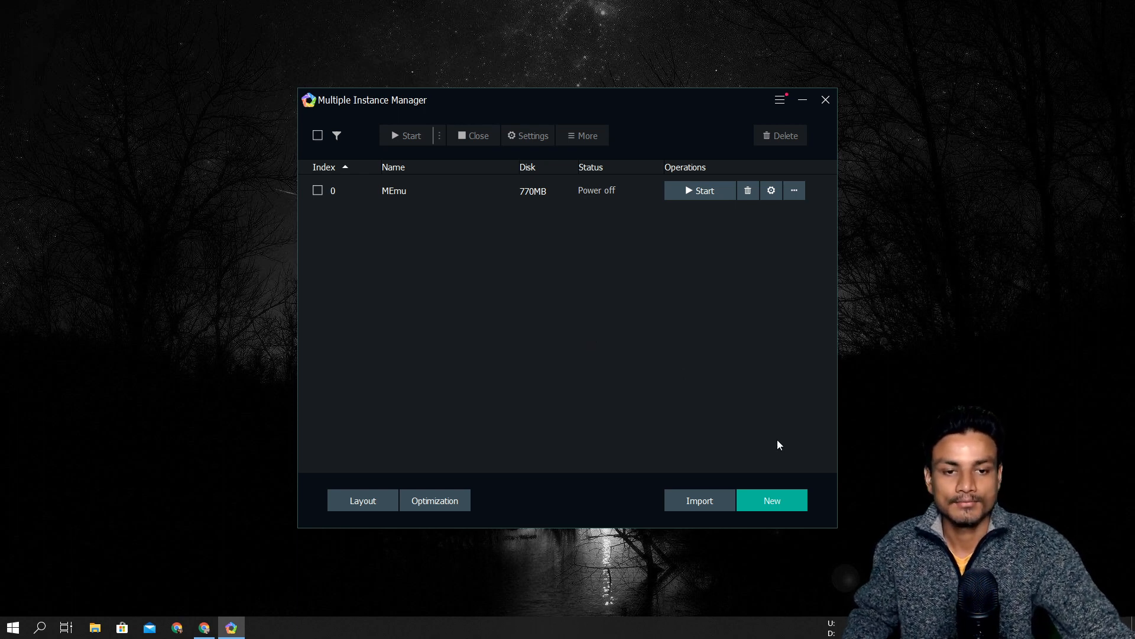
Create a new Android 7.1 (64bit) instance from the New dropdown
left_click(772, 500)
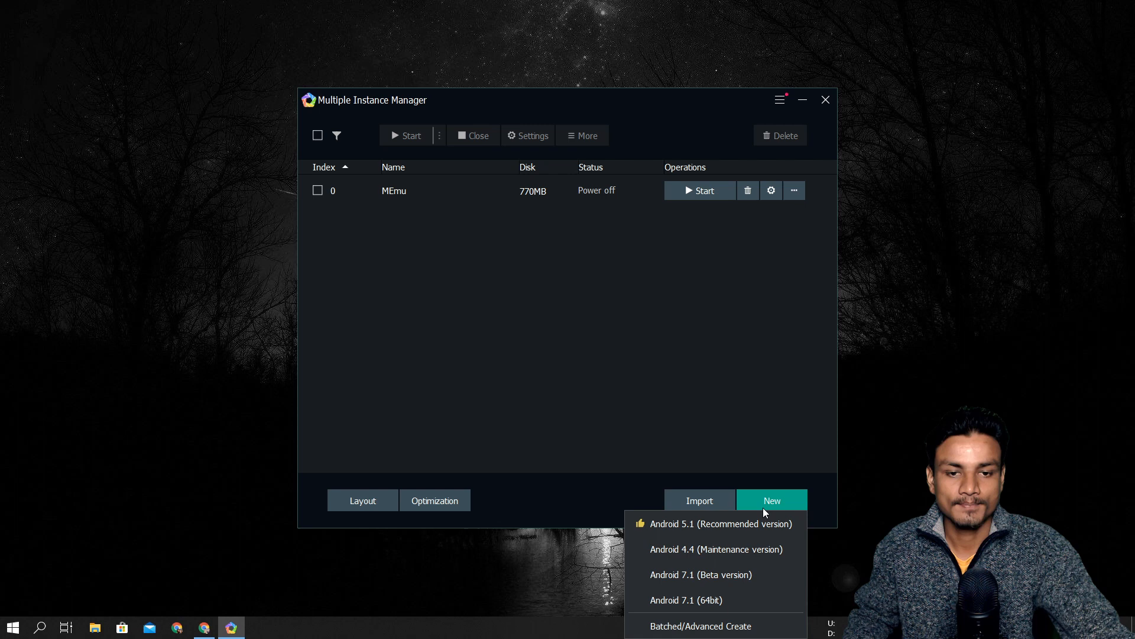
mouse_move(671, 111)
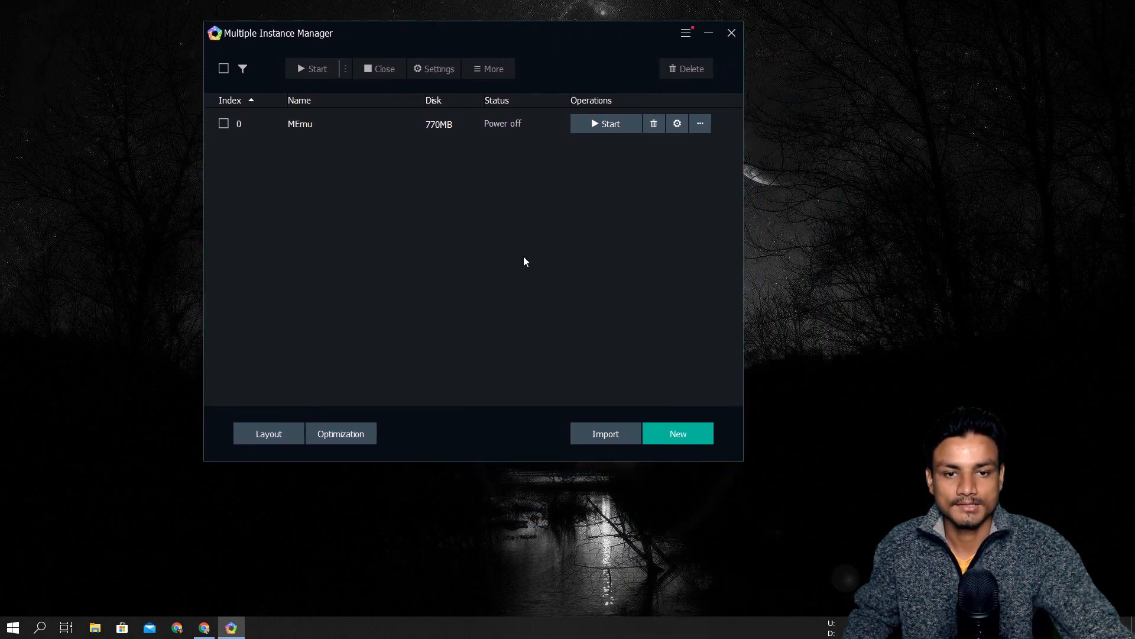
left_click(679, 433)
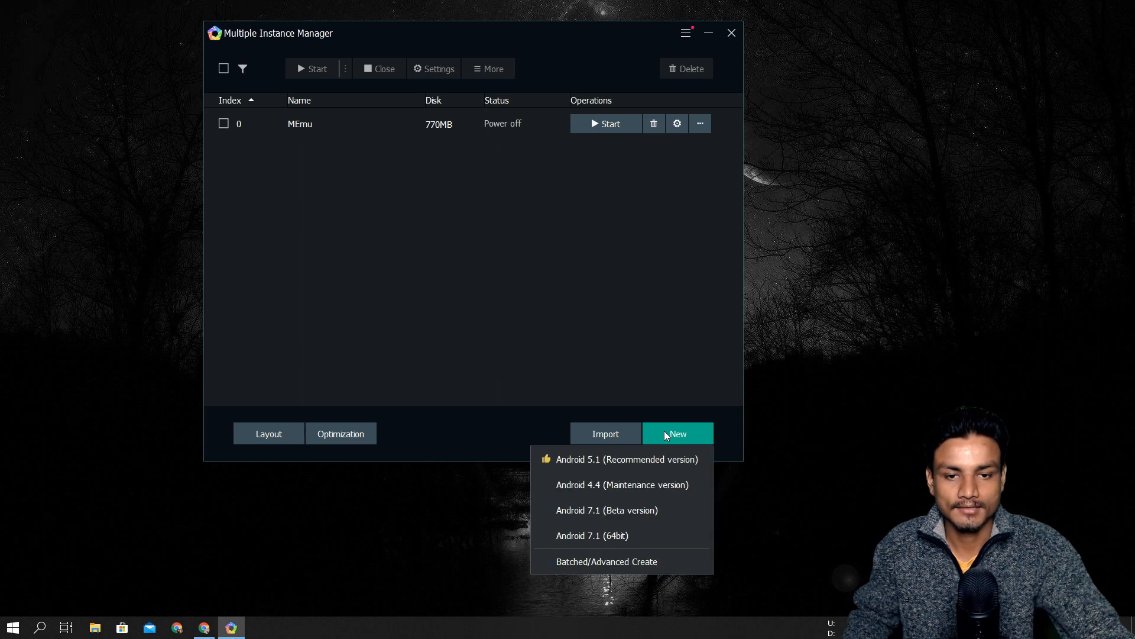
mouse_move(601, 536)
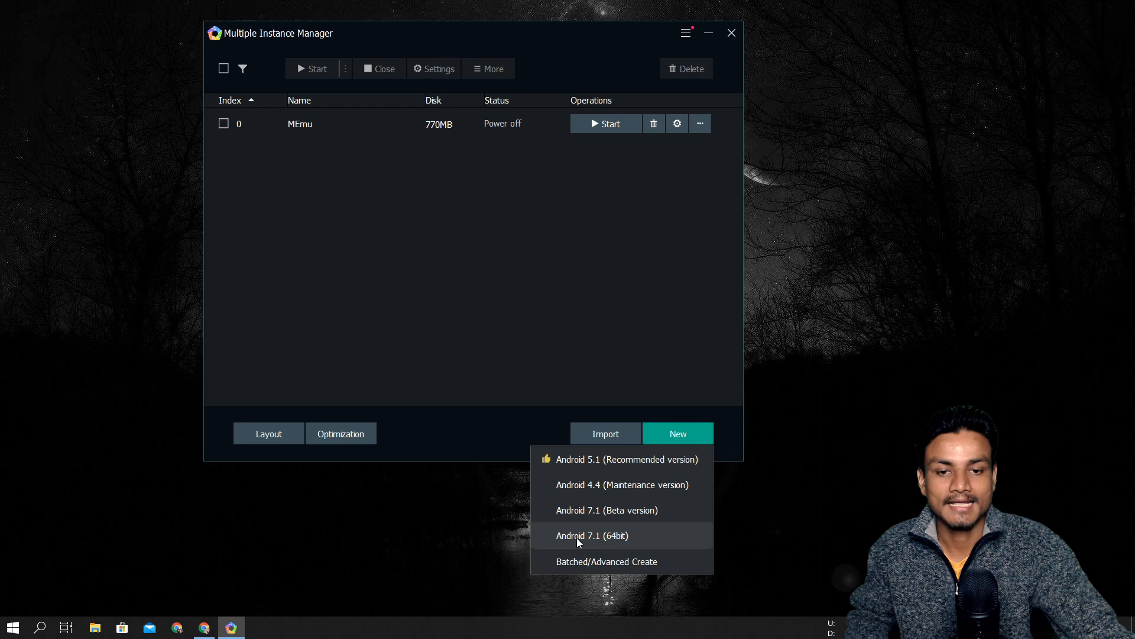
mouse_move(646, 539)
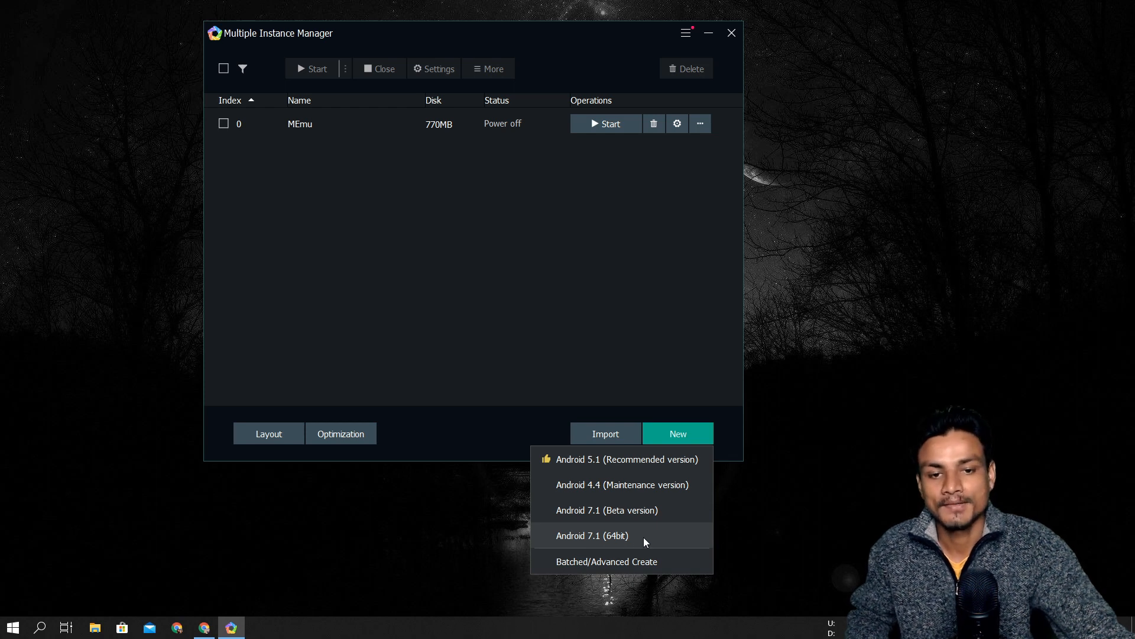
left_click(592, 535)
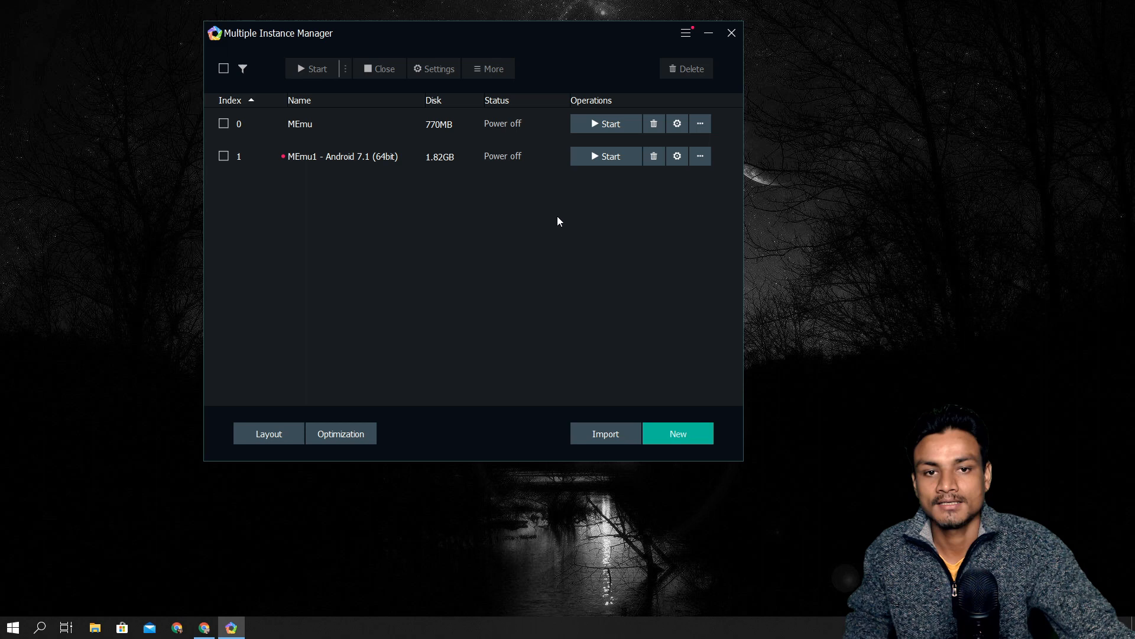
Boot the MEmu1 Android 7.1 (64bit) instance and close the MEmu Guide page
left_click(607, 156)
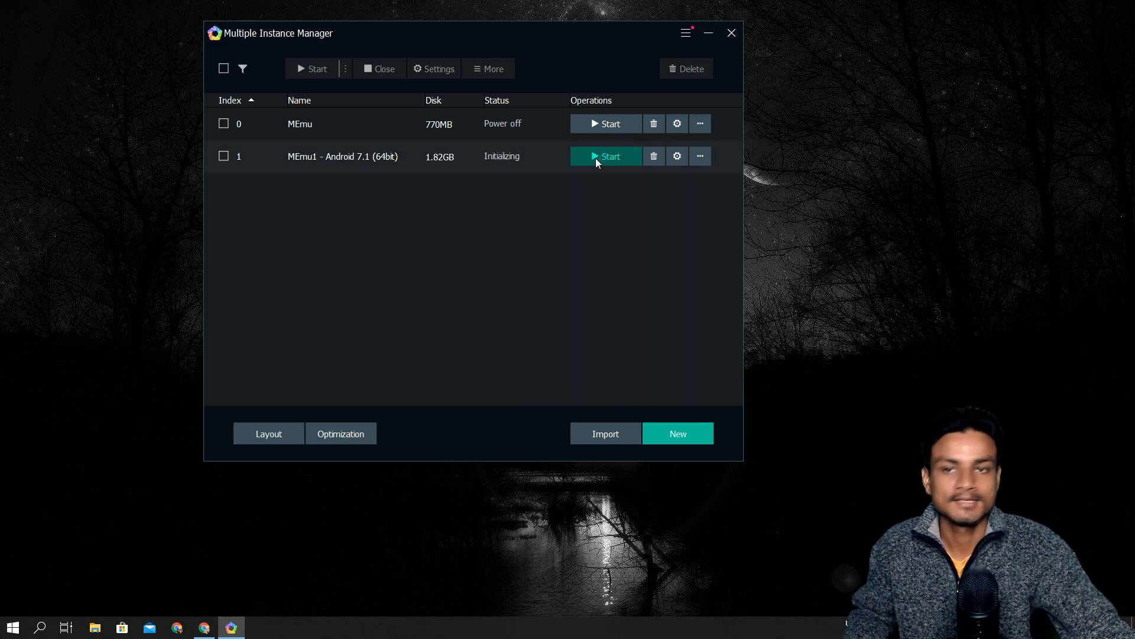
left_click(606, 156)
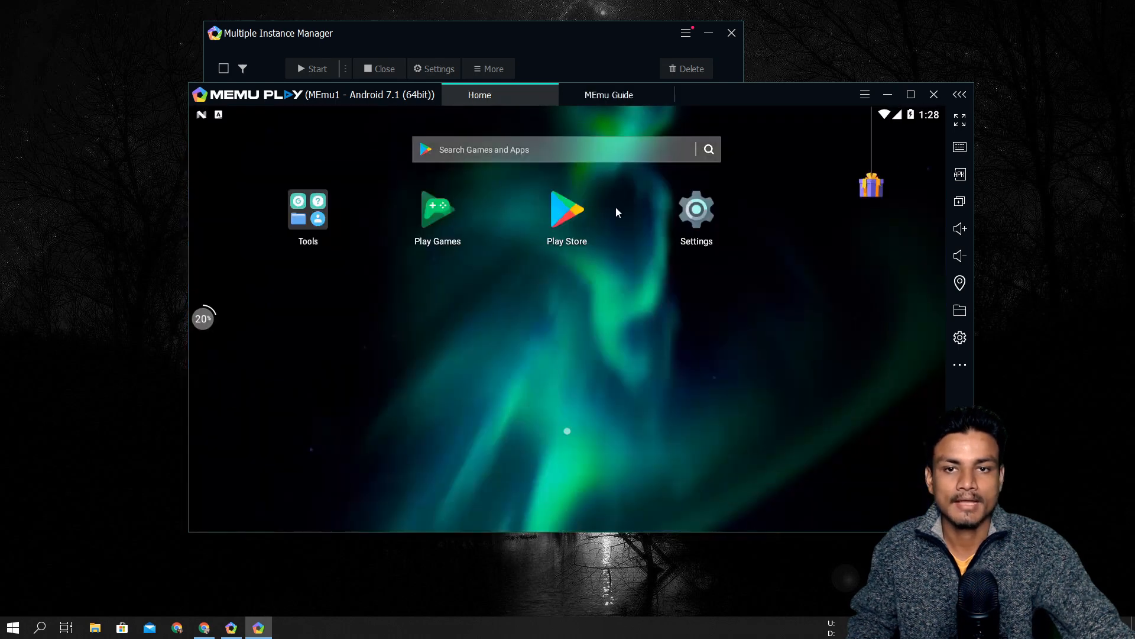
mouse_move(371, 113)
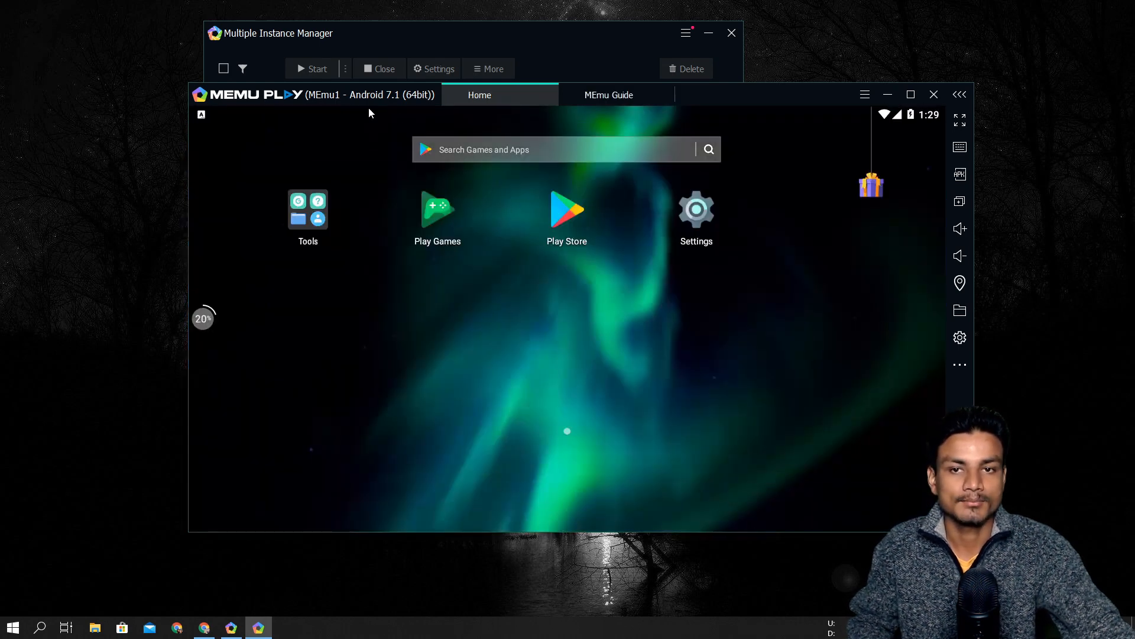
mouse_move(589, 112)
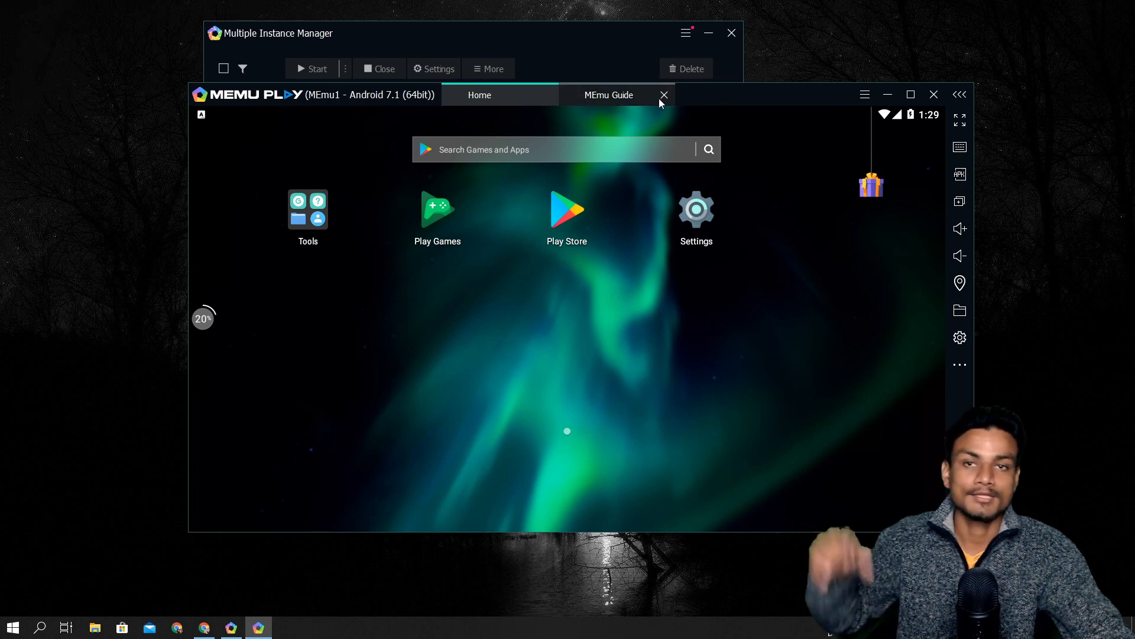
mouse_move(660, 102)
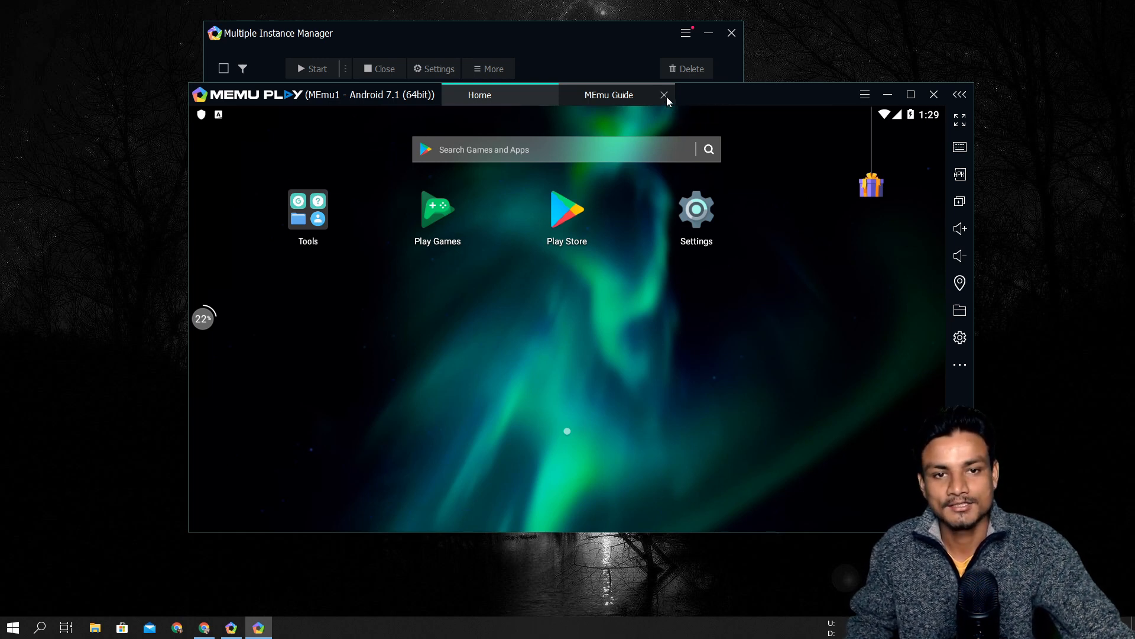
left_click(665, 95)
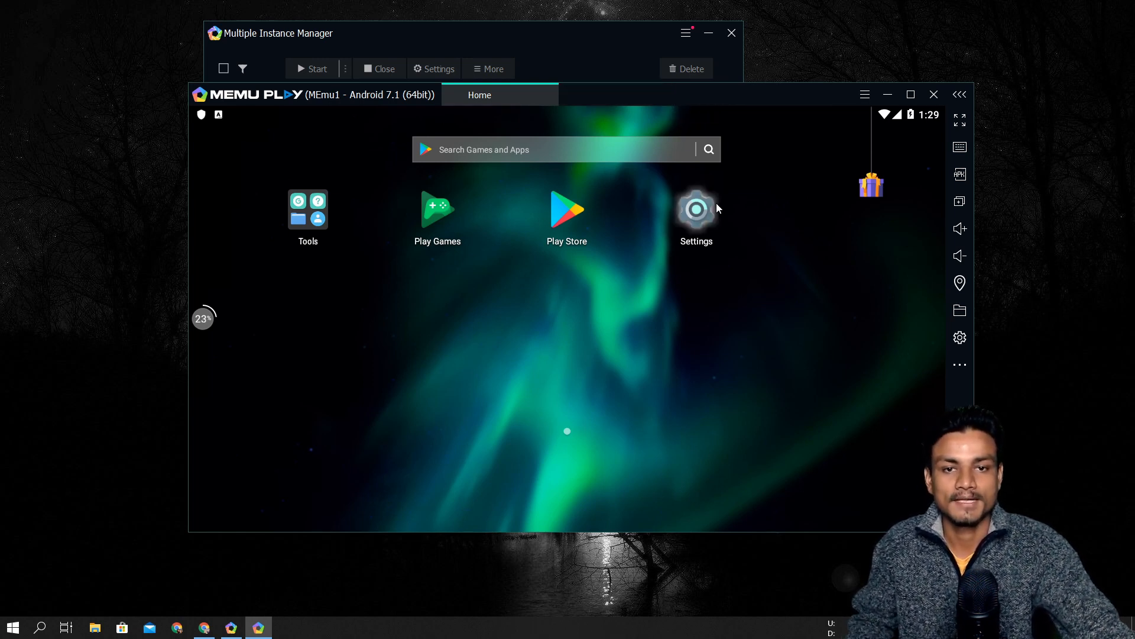
Review the emulator's System setting dialog and close it
left_click(695, 209)
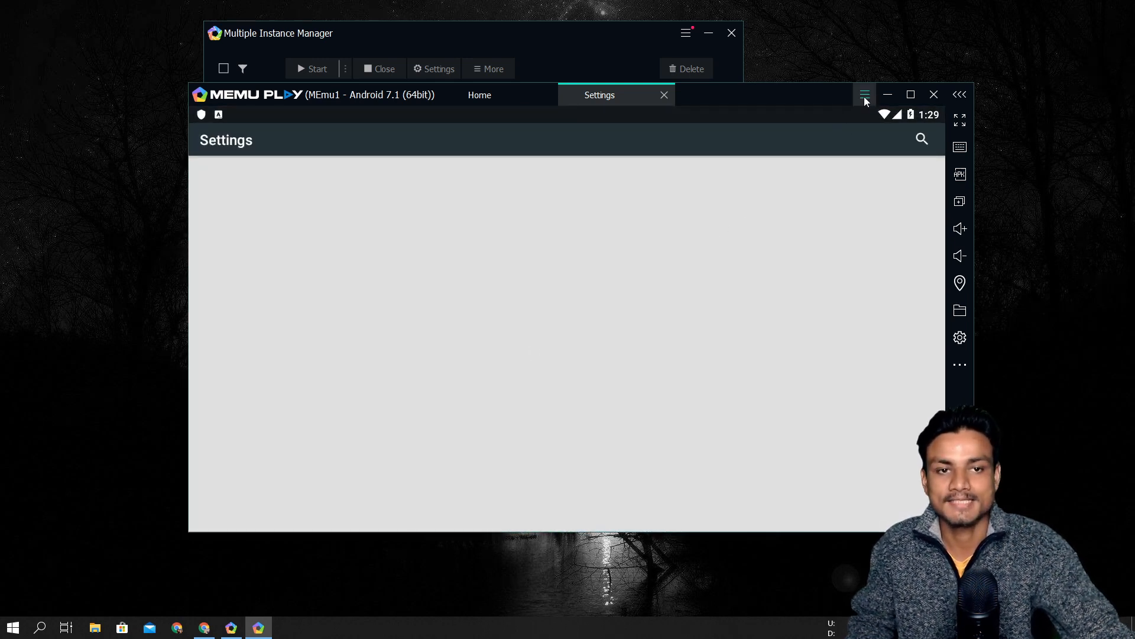
left_click(864, 94)
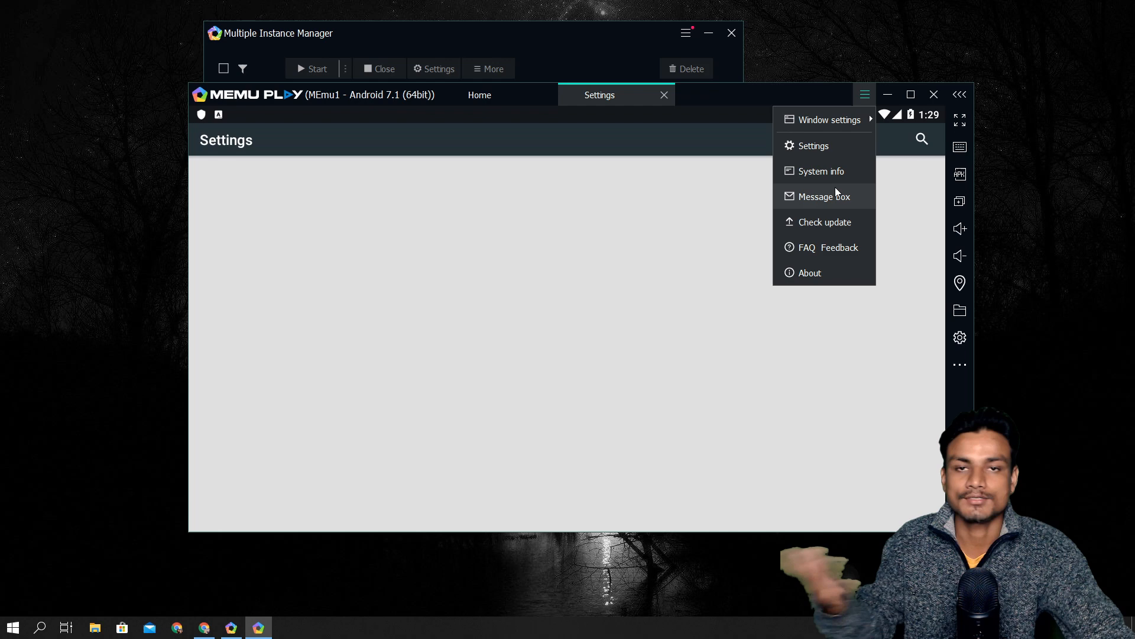
left_click(821, 145)
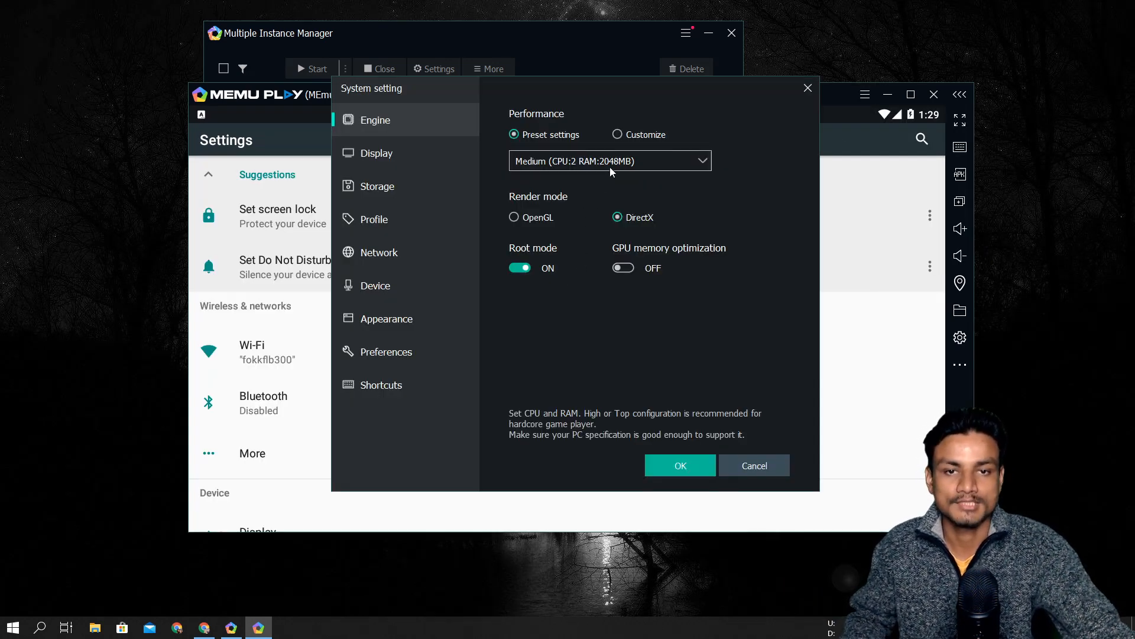
mouse_move(277, 315)
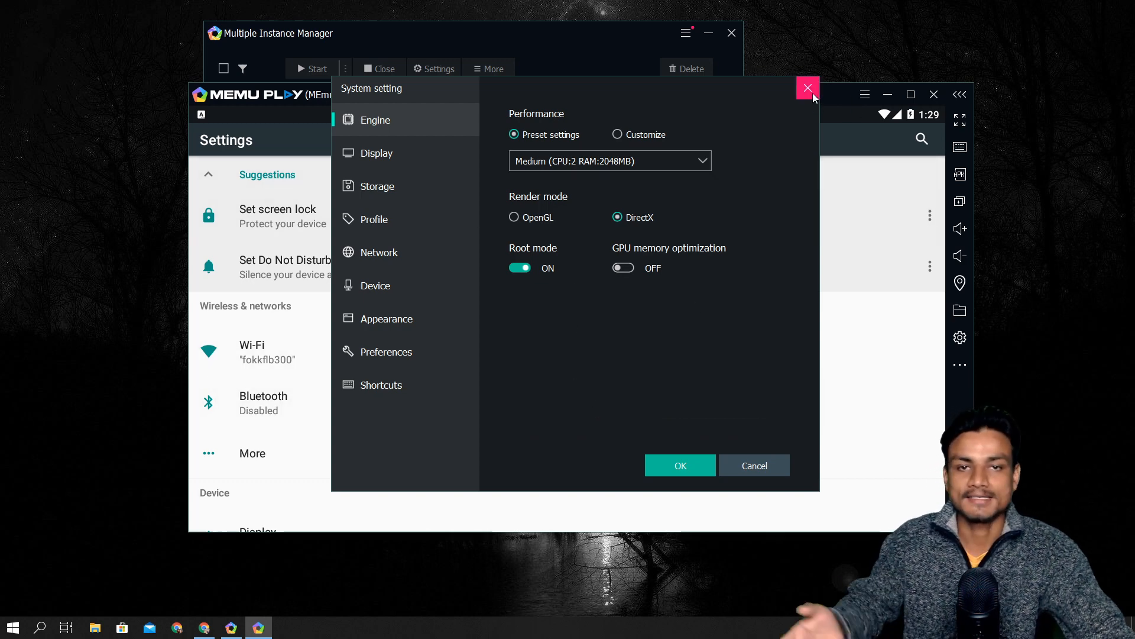
left_click(808, 88)
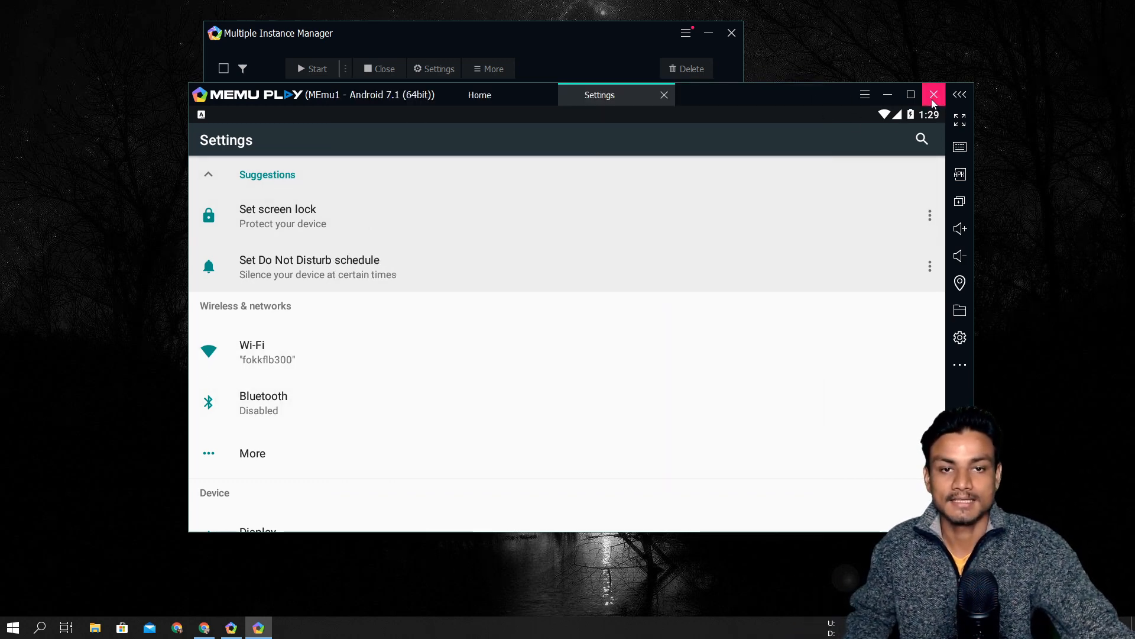
Close the MEmu Play window and the Multiple Instance Manager
left_click(935, 95)
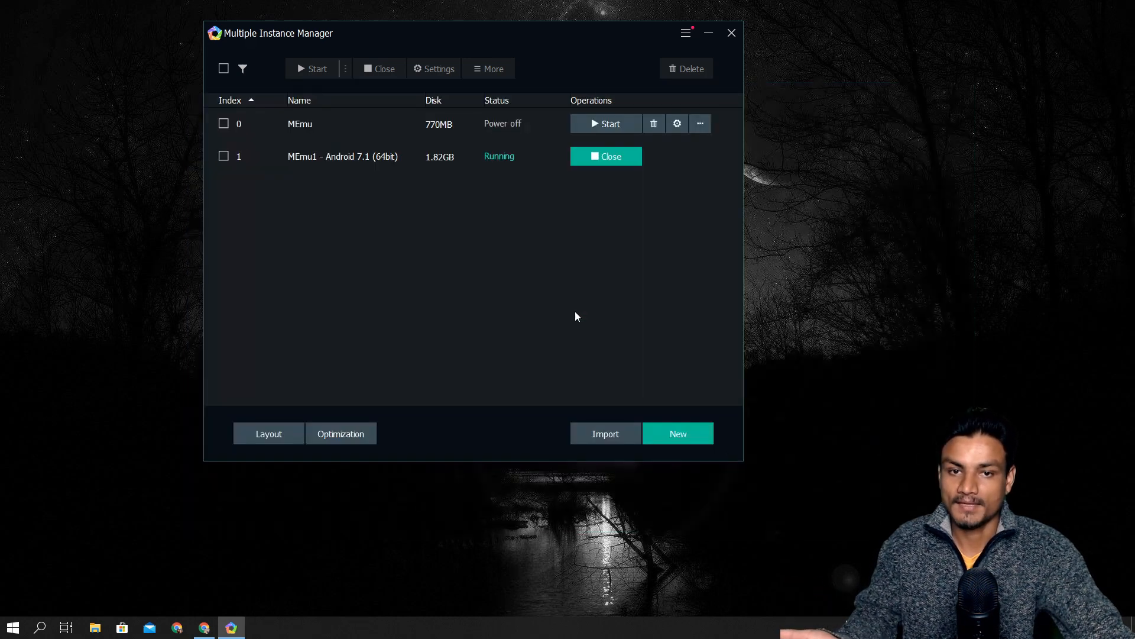
mouse_move(731, 33)
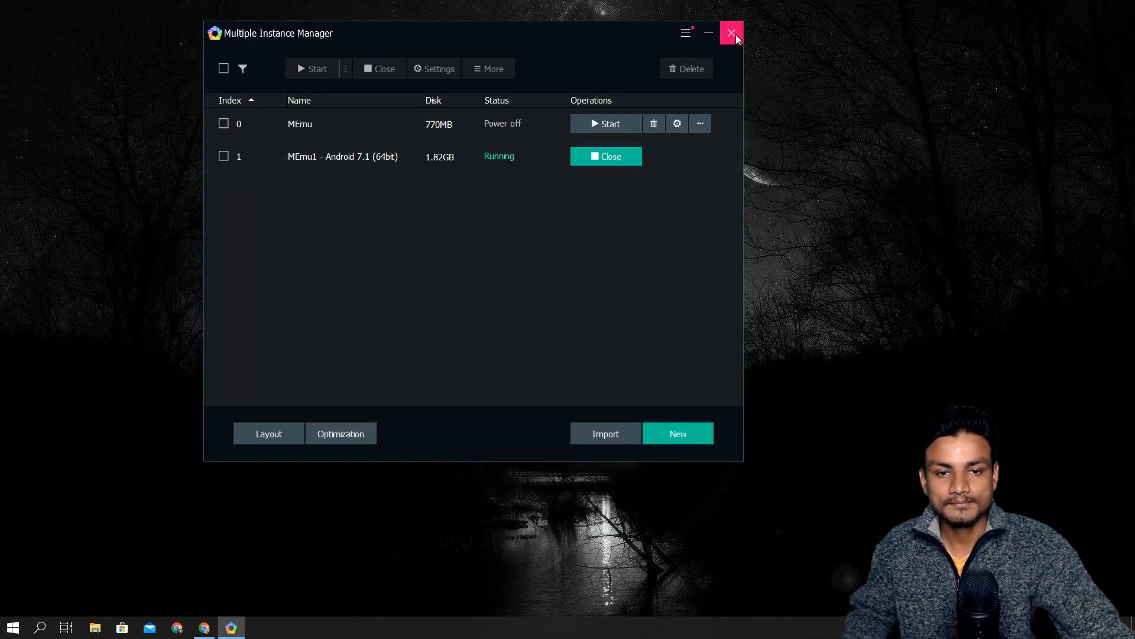
left_click(731, 33)
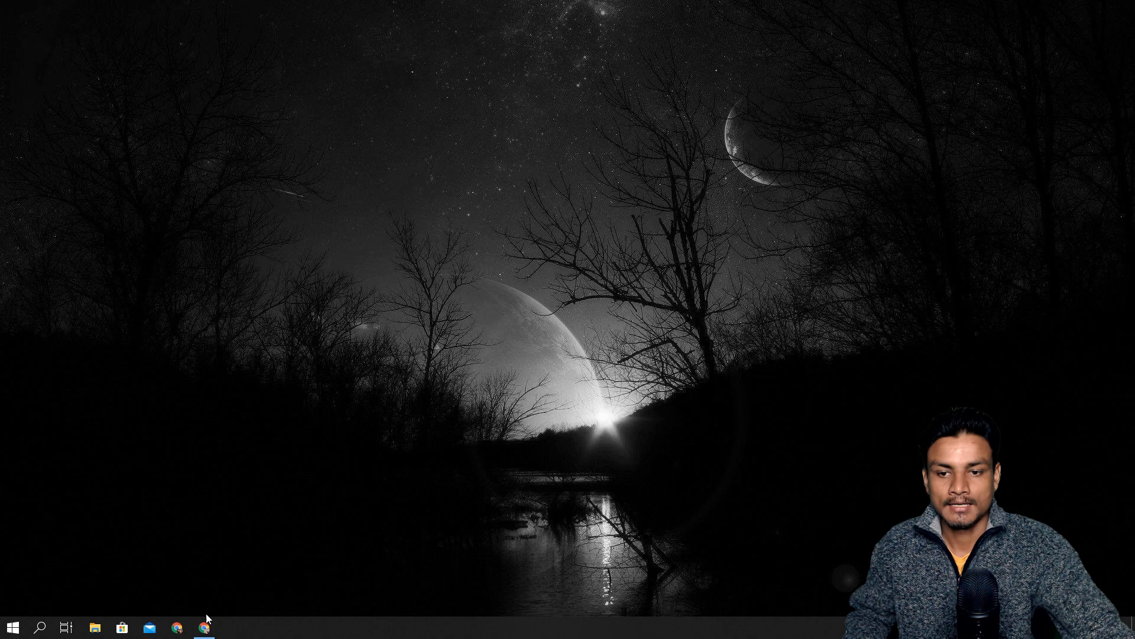
Return to Chrome and close the MEmu and BlueStacks home page tabs
left_click(204, 627)
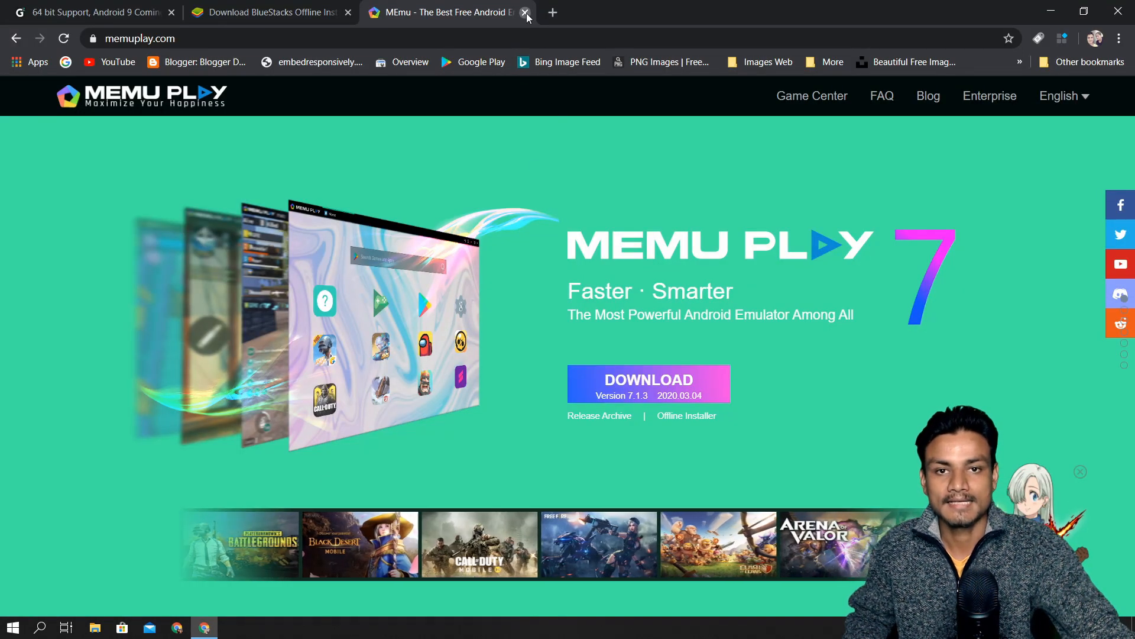
left_click(528, 13)
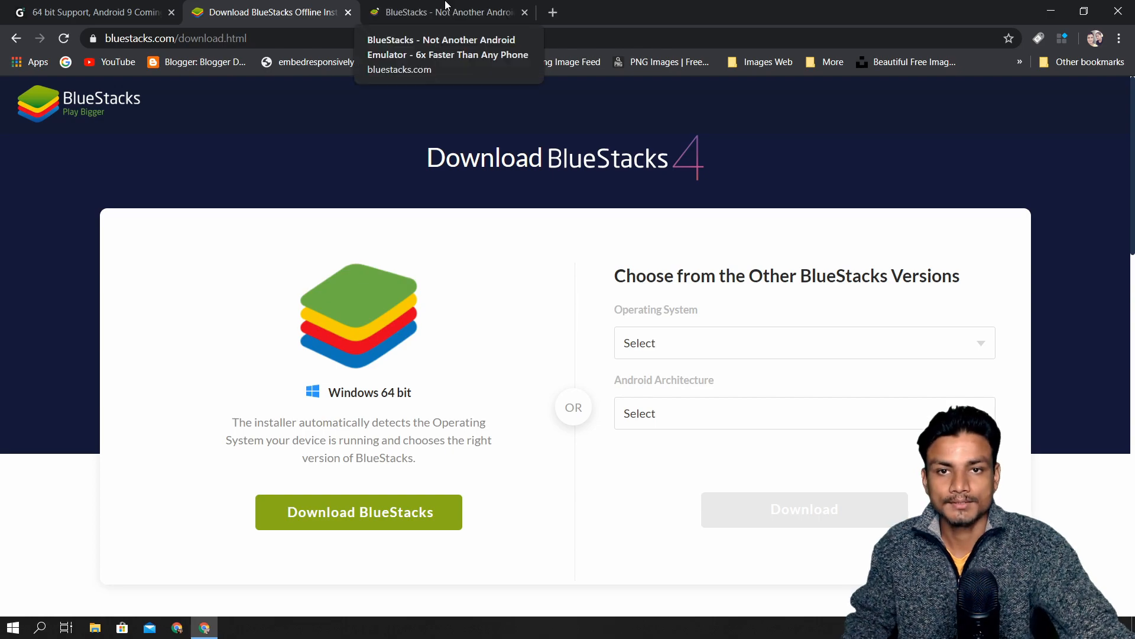
left_click(447, 12)
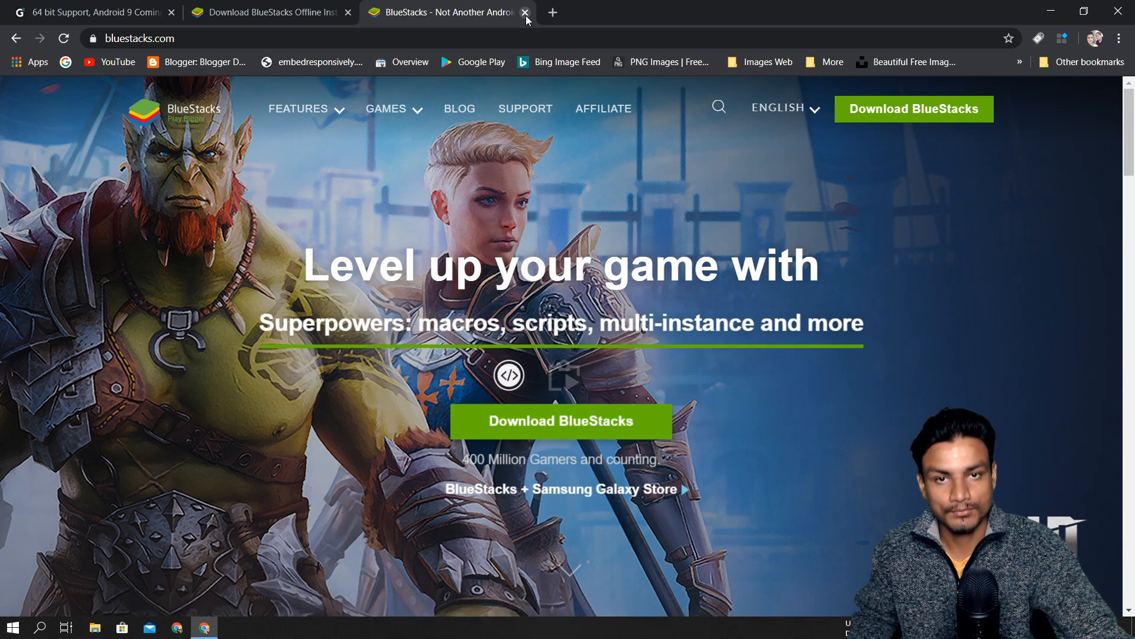
left_click(527, 12)
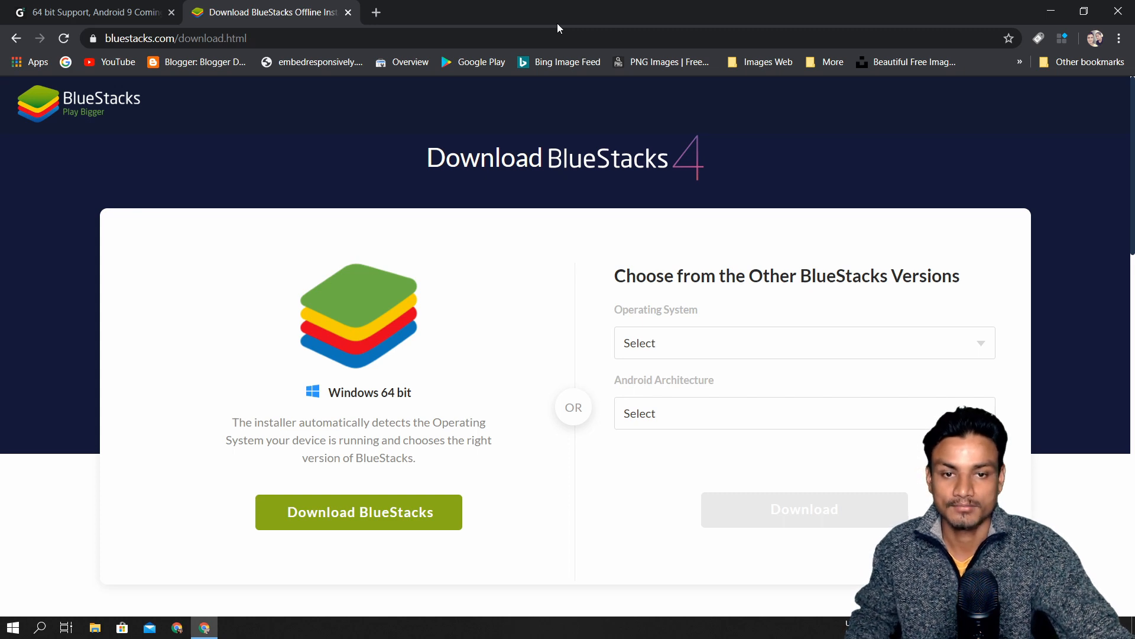
mouse_move(476, 119)
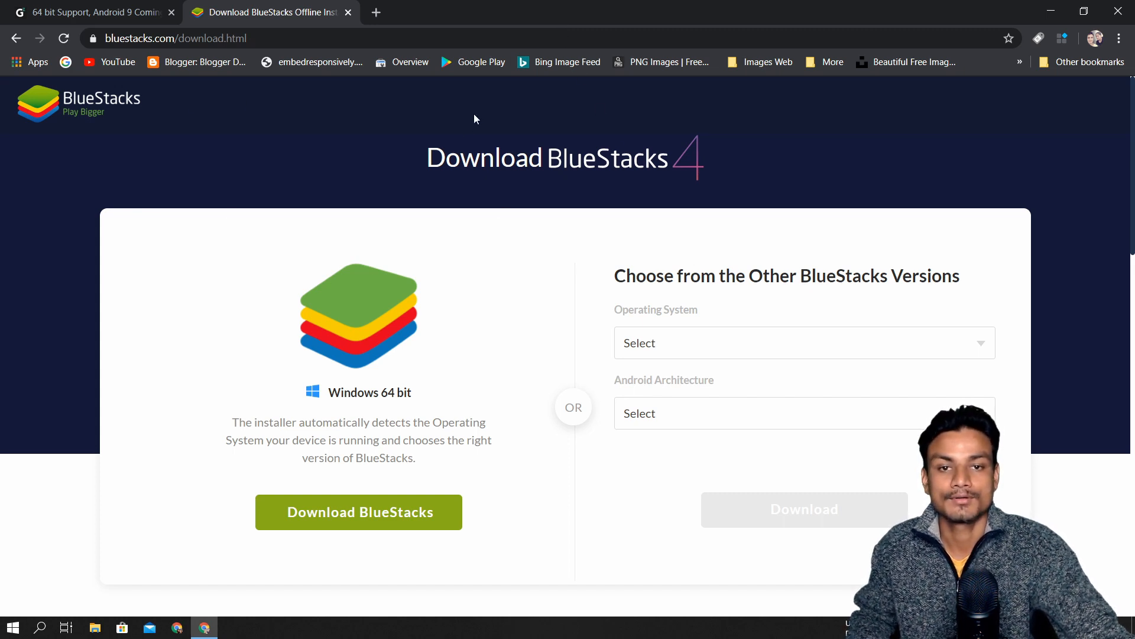
mouse_move(488, 336)
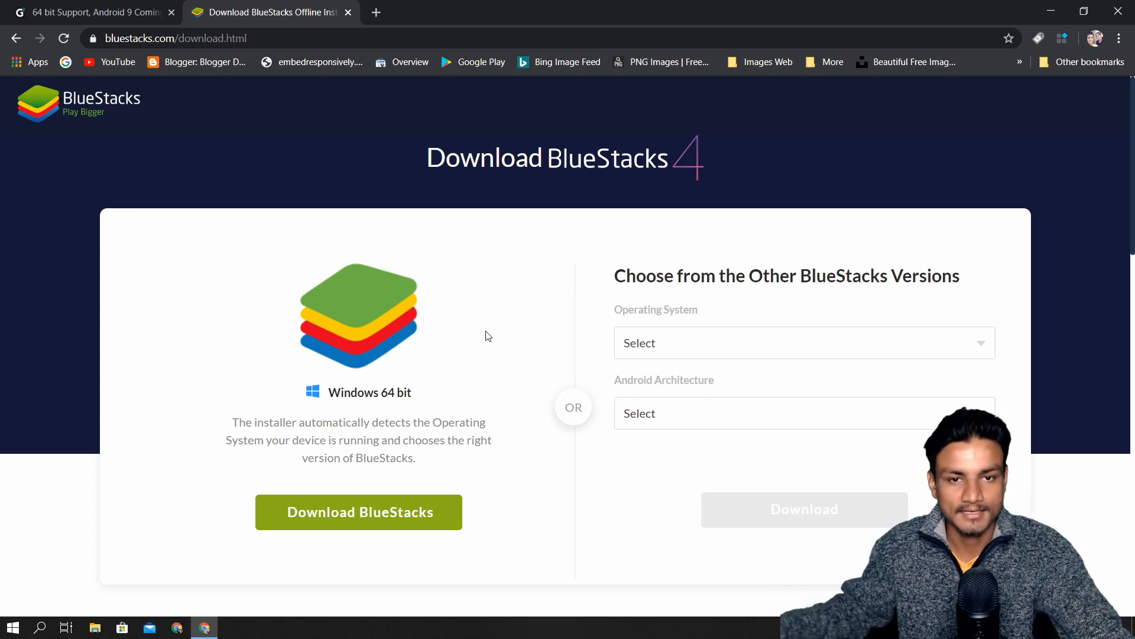
scroll("down", 3)
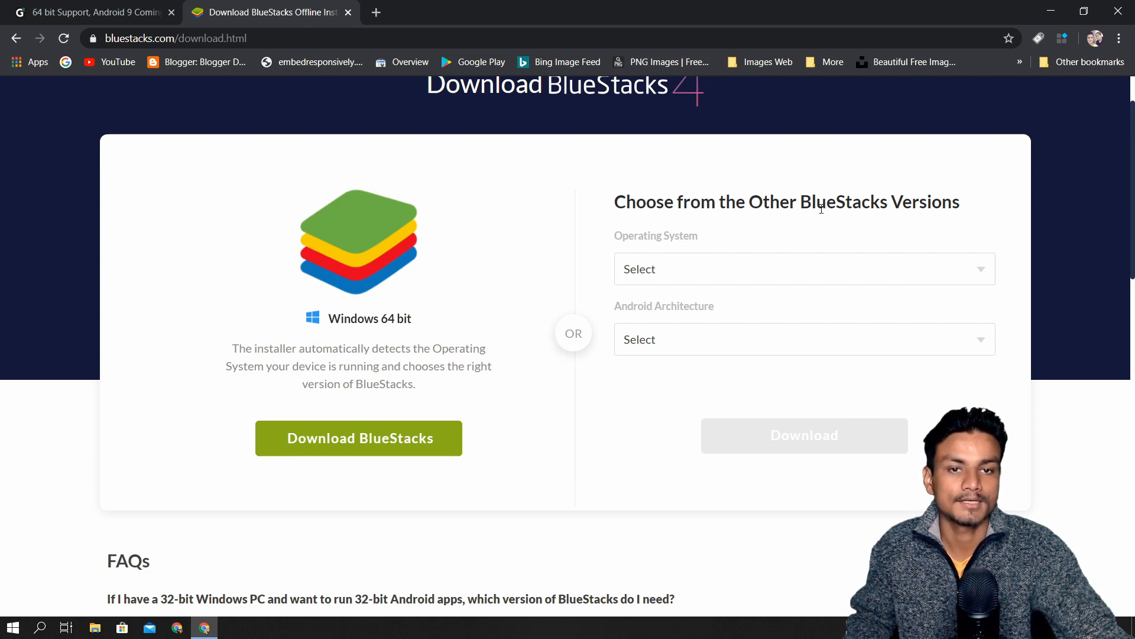
mouse_move(710, 272)
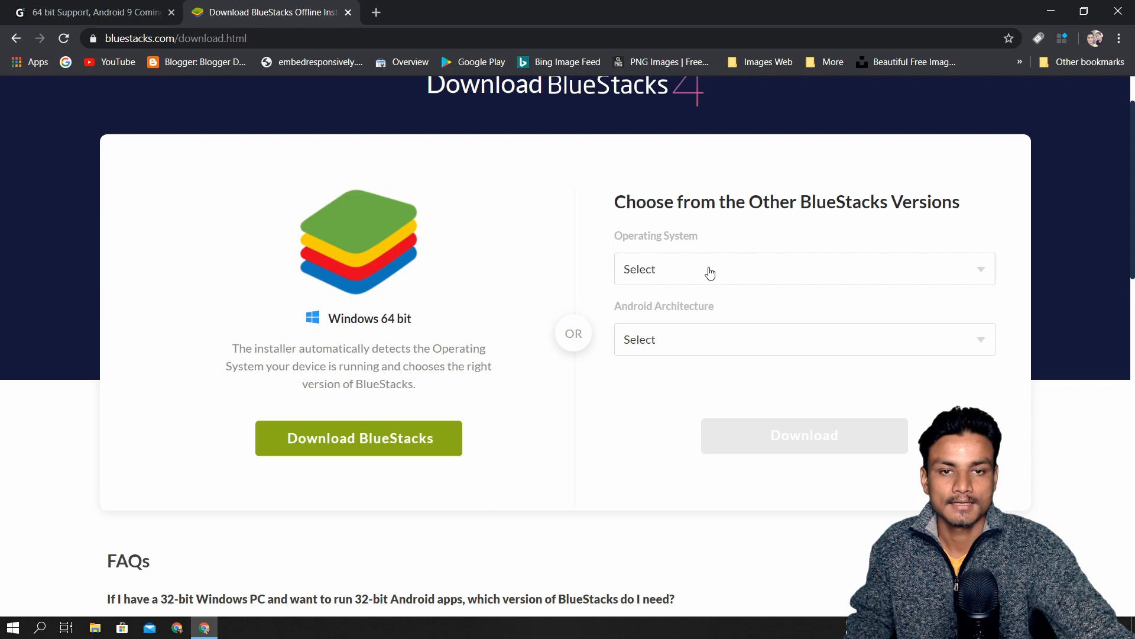
Download the BlueStacks installer for Windows 64 Bit with Android 64 Bit architecture
left_click(804, 269)
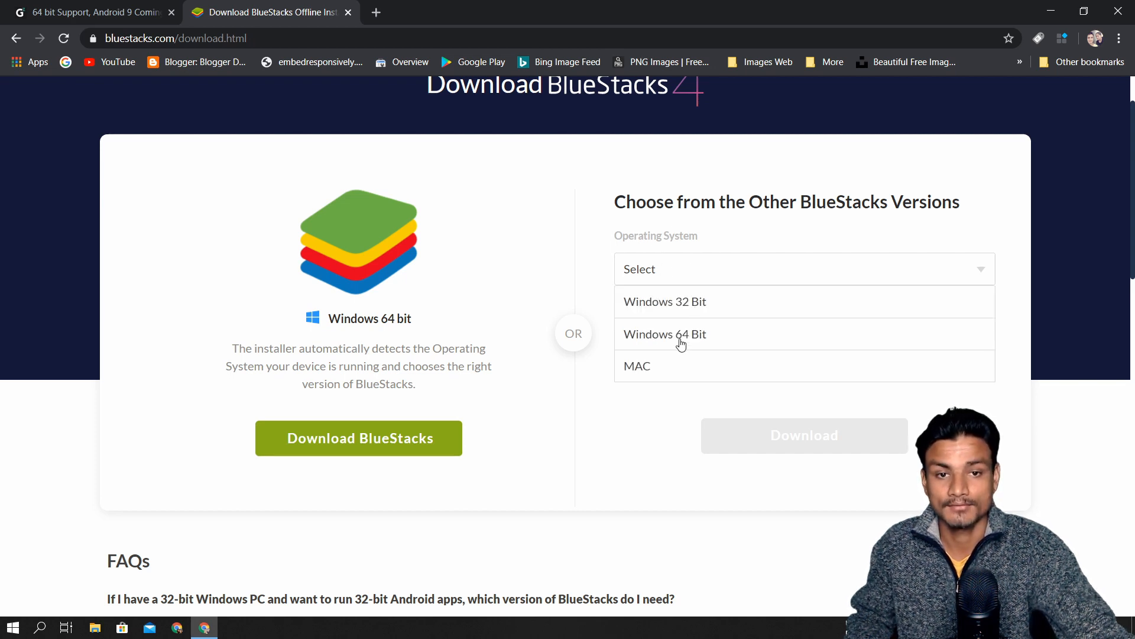
left_click(665, 333)
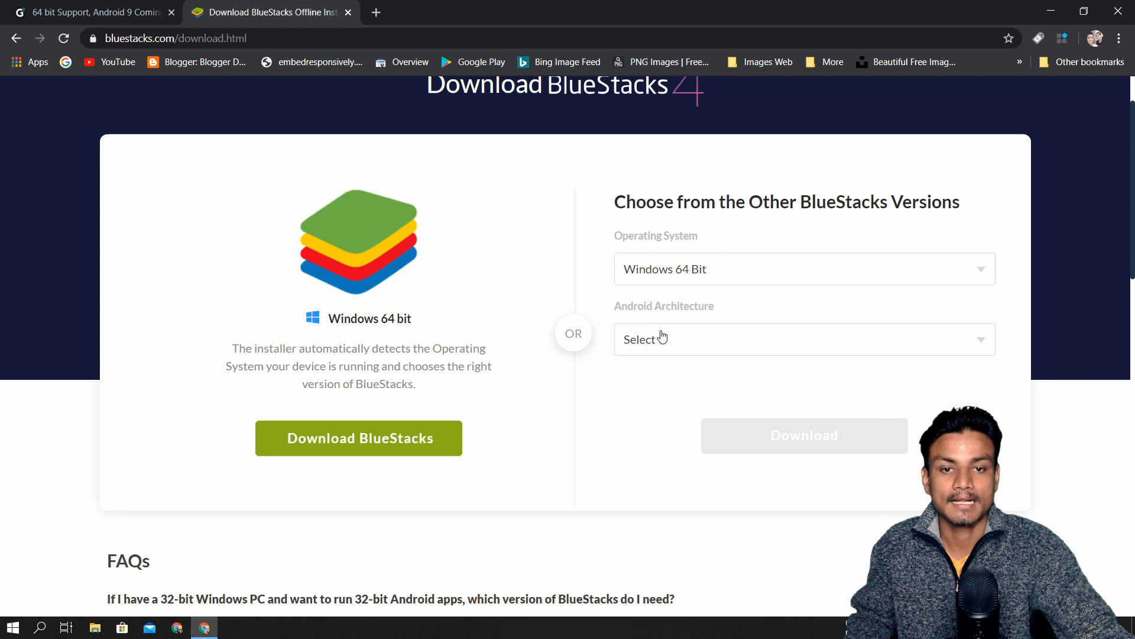
mouse_move(667, 350)
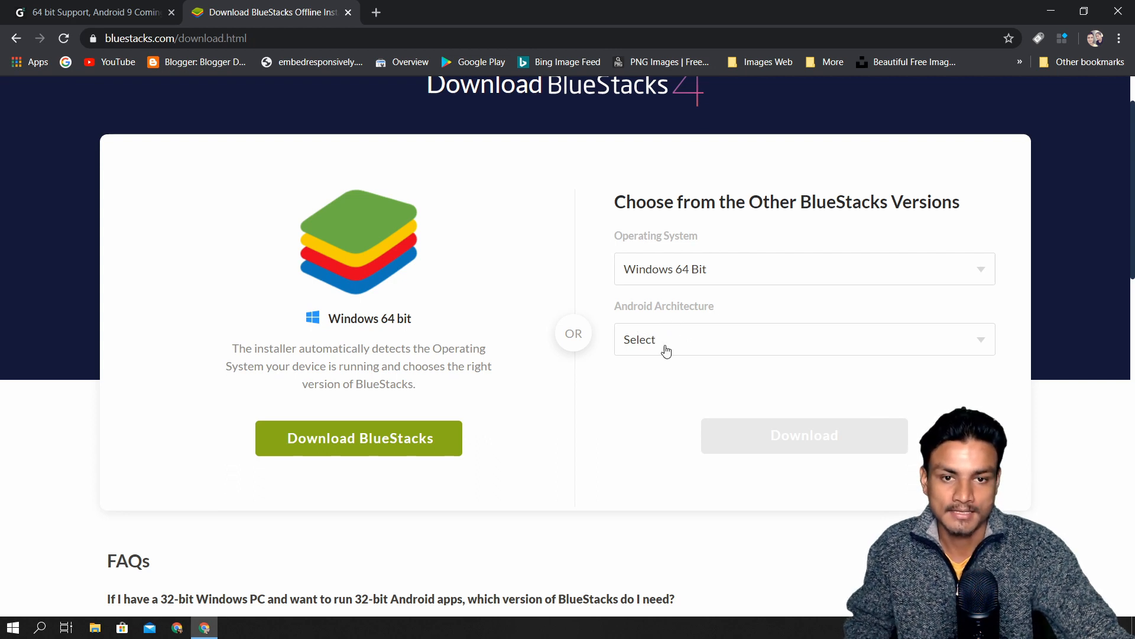
left_click(804, 338)
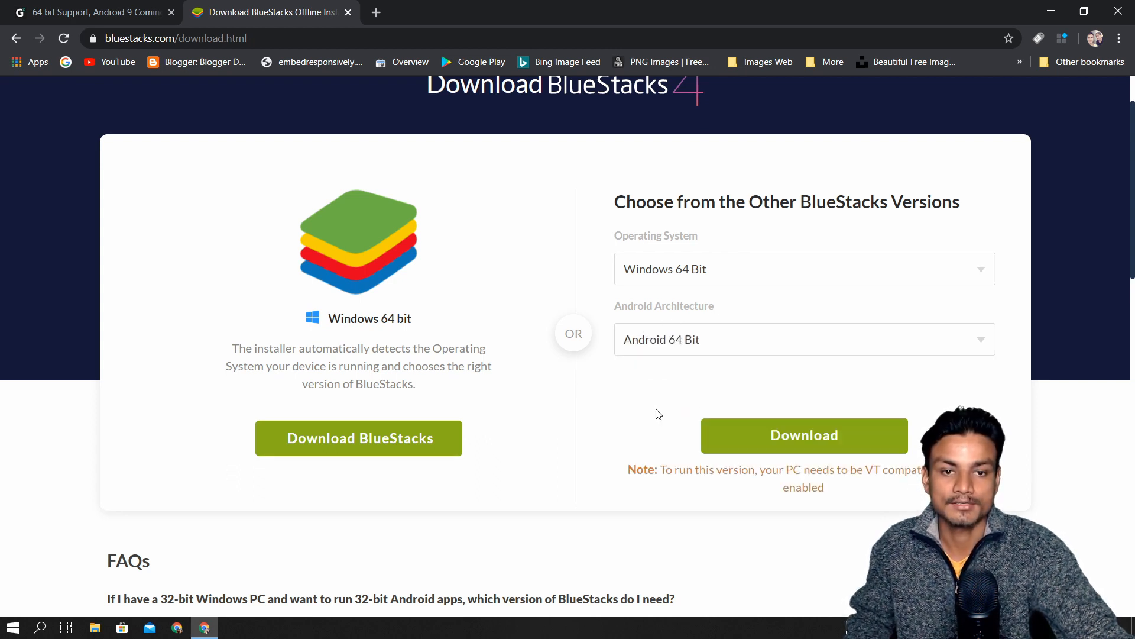
mouse_move(681, 340)
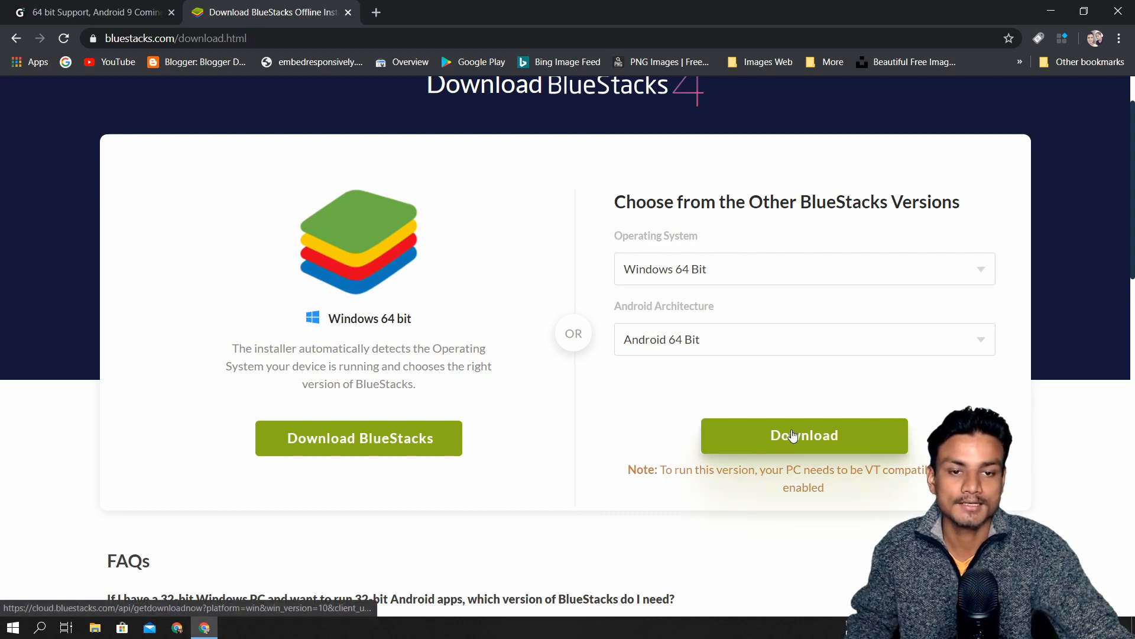
left_click(804, 436)
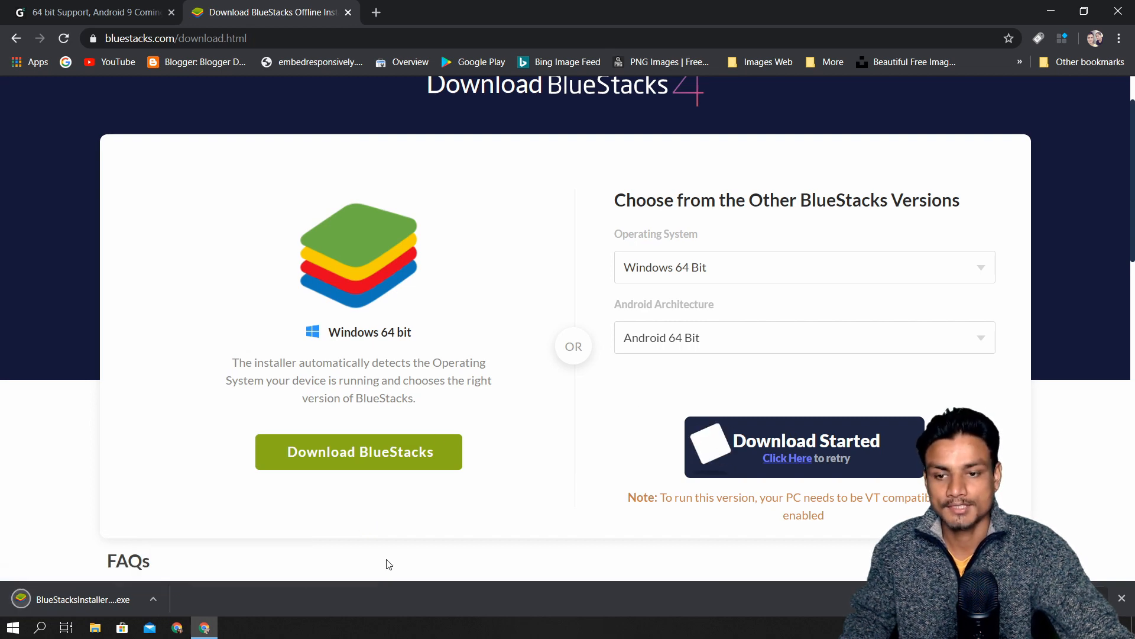
left_click(40, 627)
type("blue")
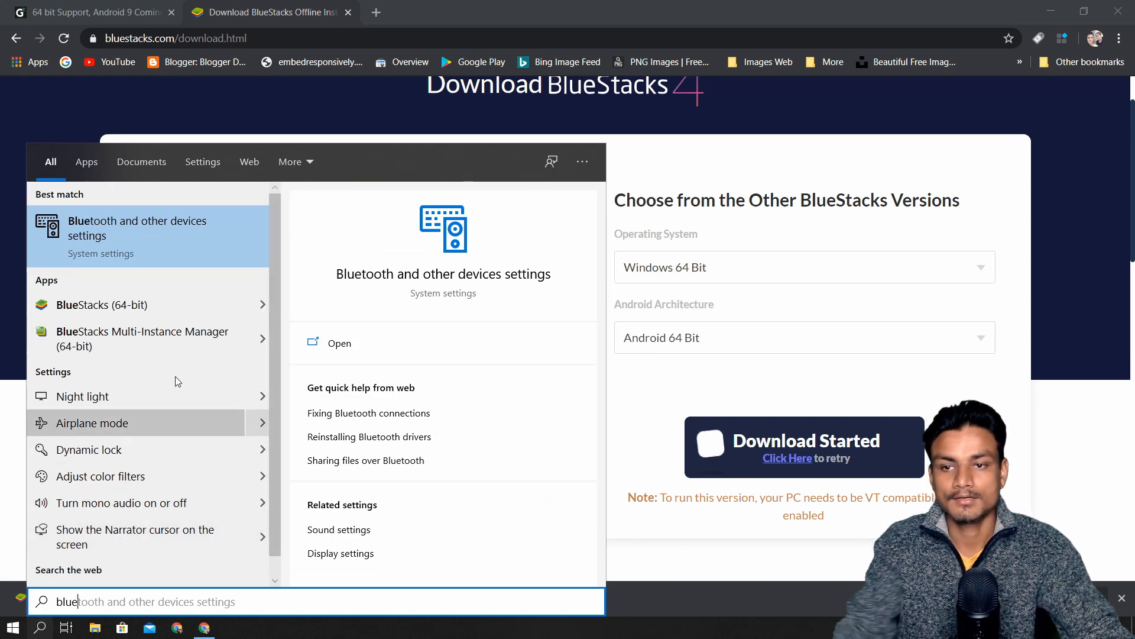
mouse_move(92, 312)
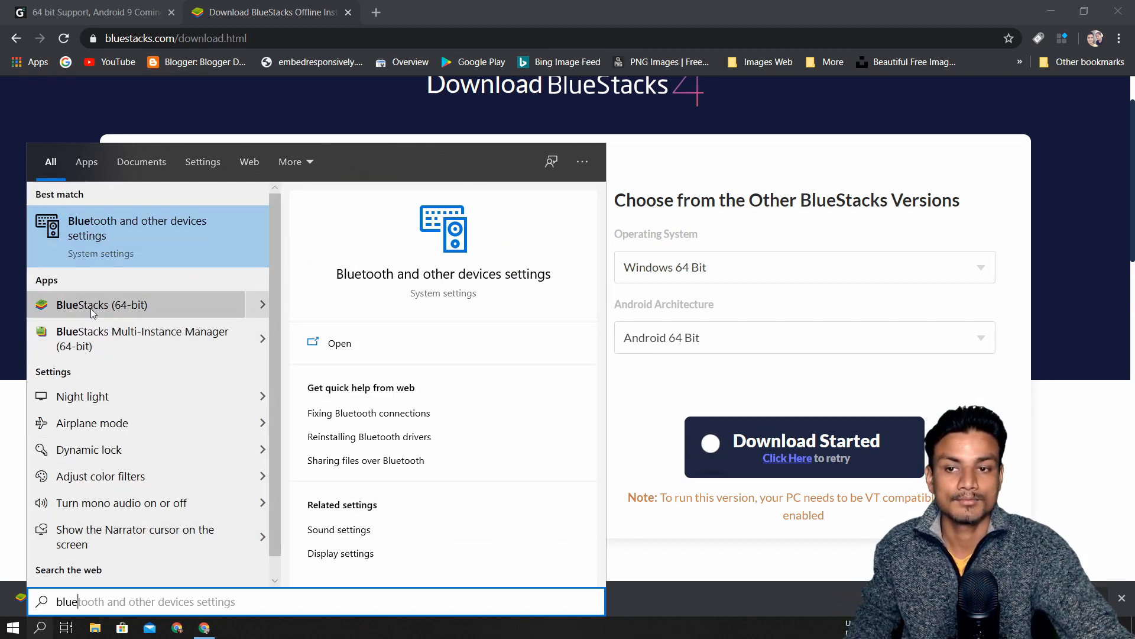
mouse_move(125, 322)
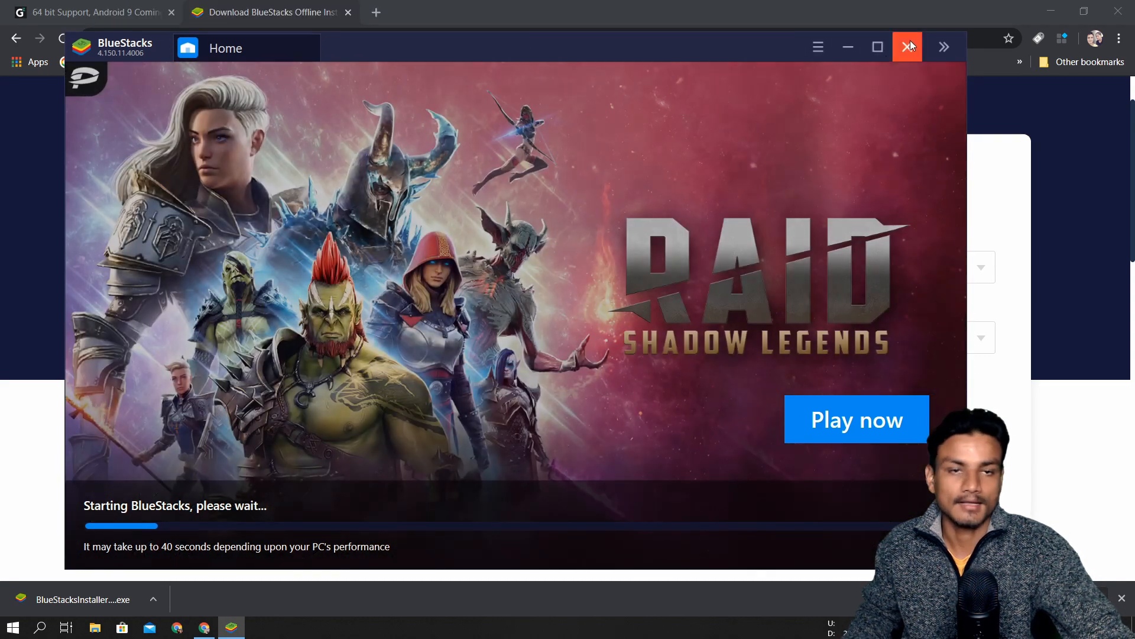
mouse_move(901, 53)
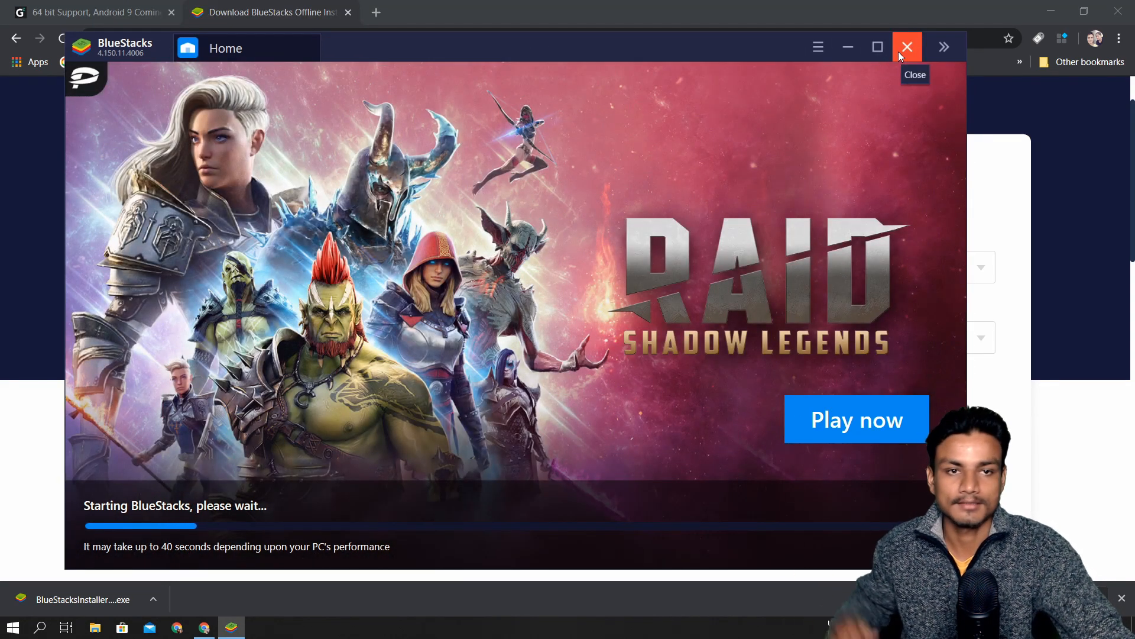
Shut down BlueStacks mid-startup, confirming 'Close BlueStacks'
left_click(907, 47)
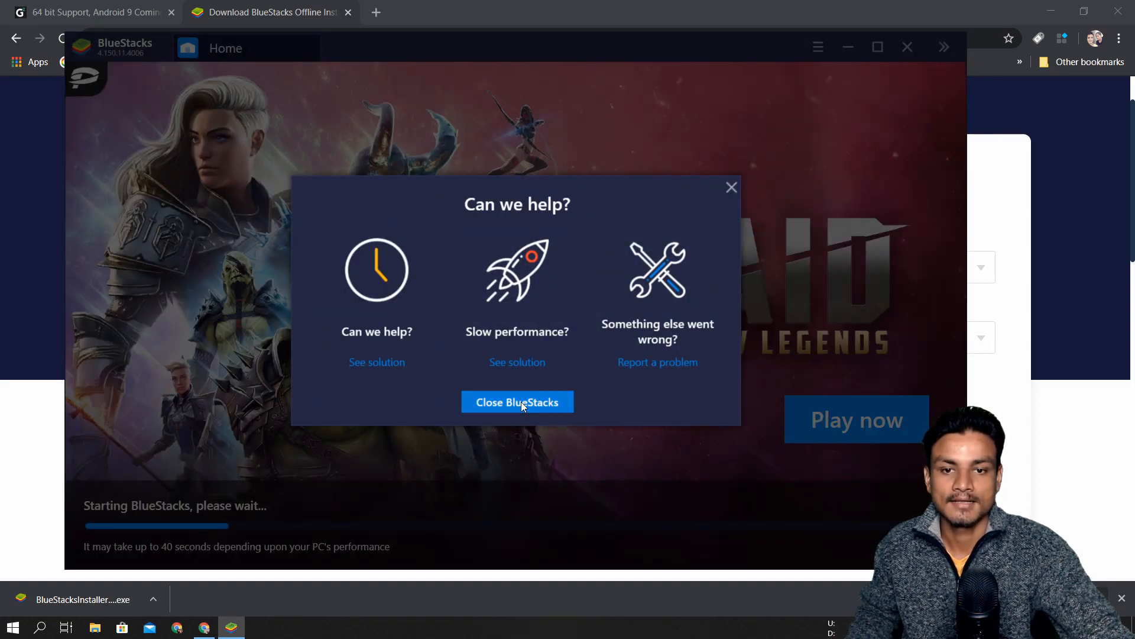
left_click(518, 402)
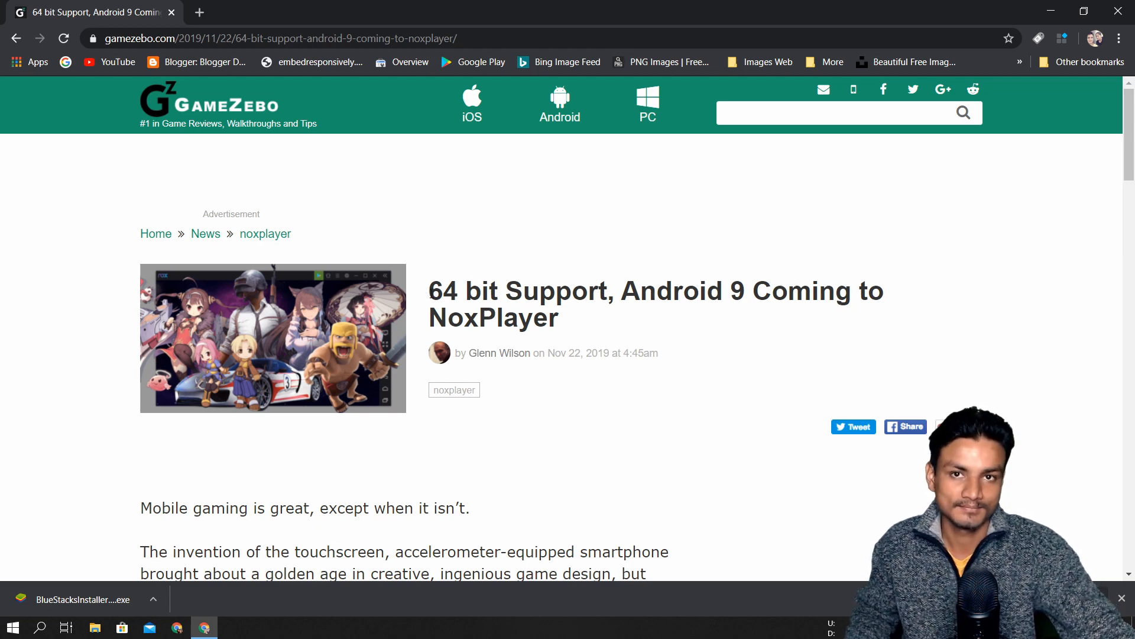
mouse_move(431, 255)
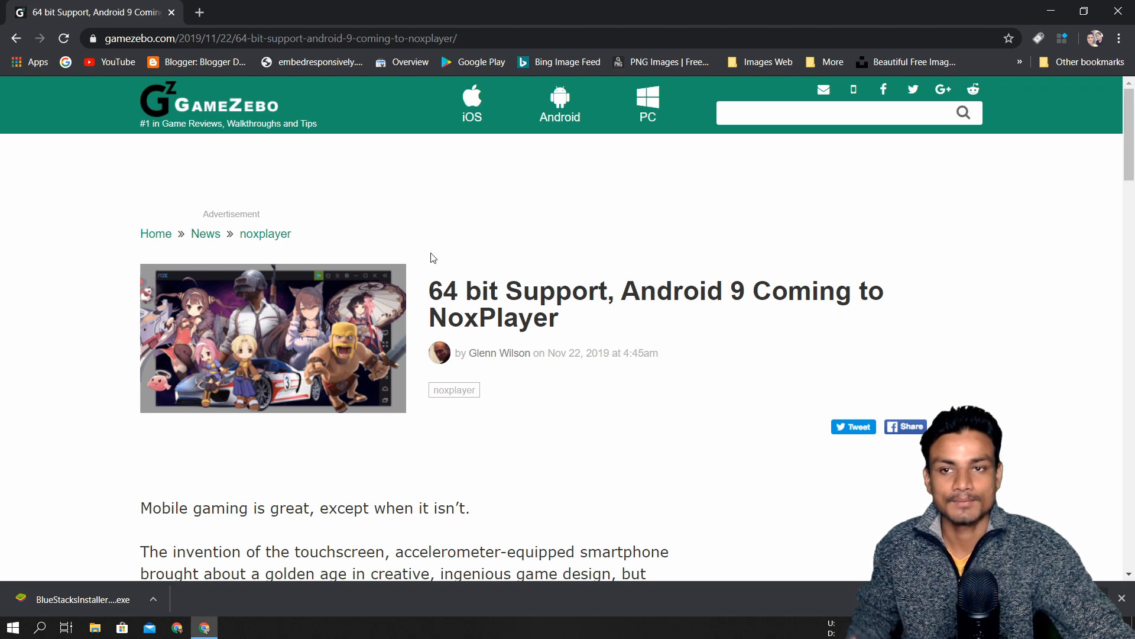
mouse_move(457, 258)
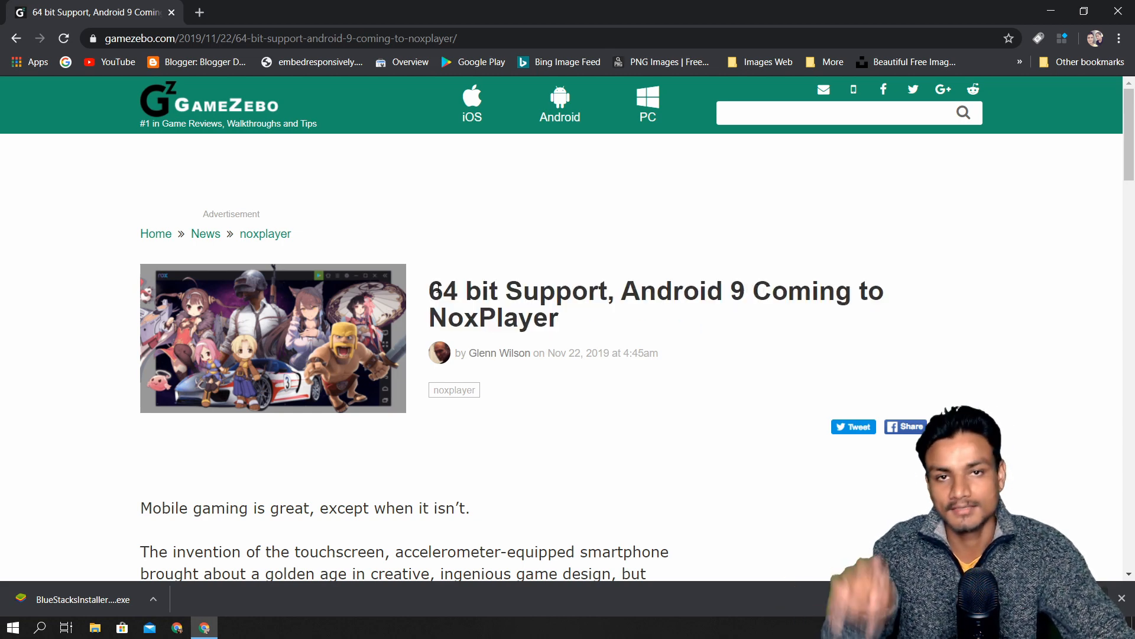
Read the GameZebo '64 bit Support, Android 9 Coming to NoxPlayer' article
double_click(444, 291)
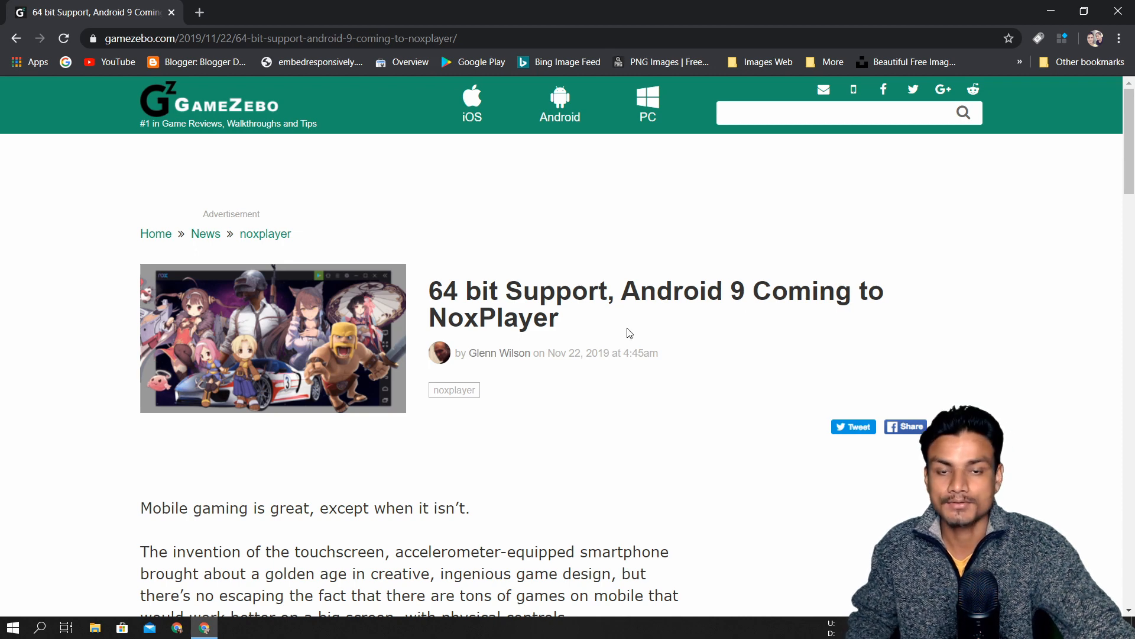
scroll("down", 3)
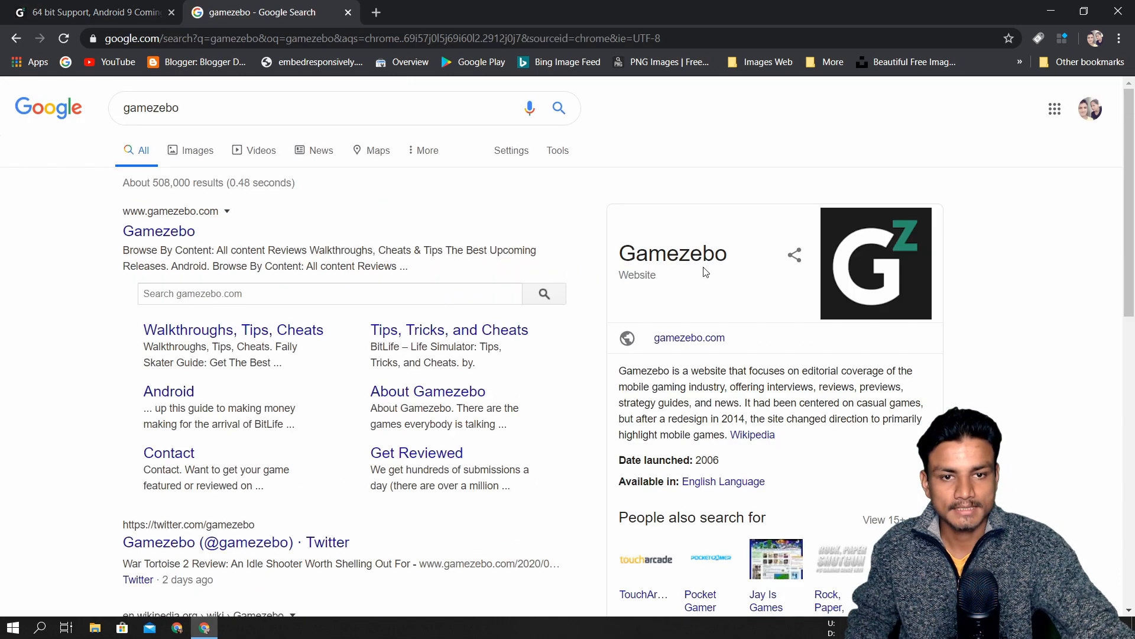
scroll("down", 3)
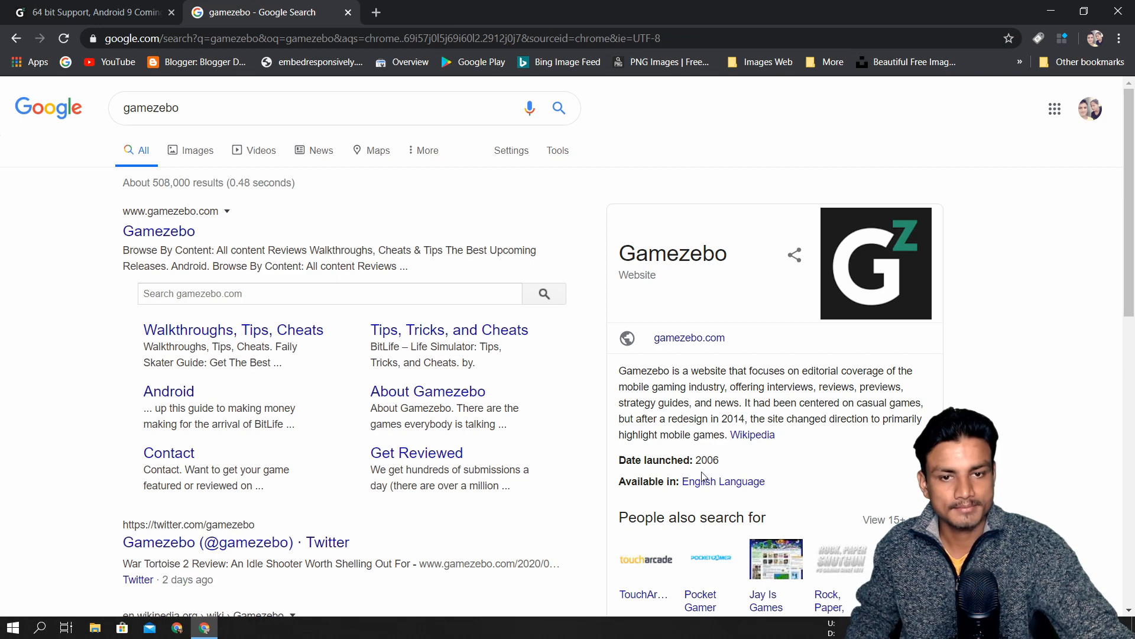
double_click(706, 460)
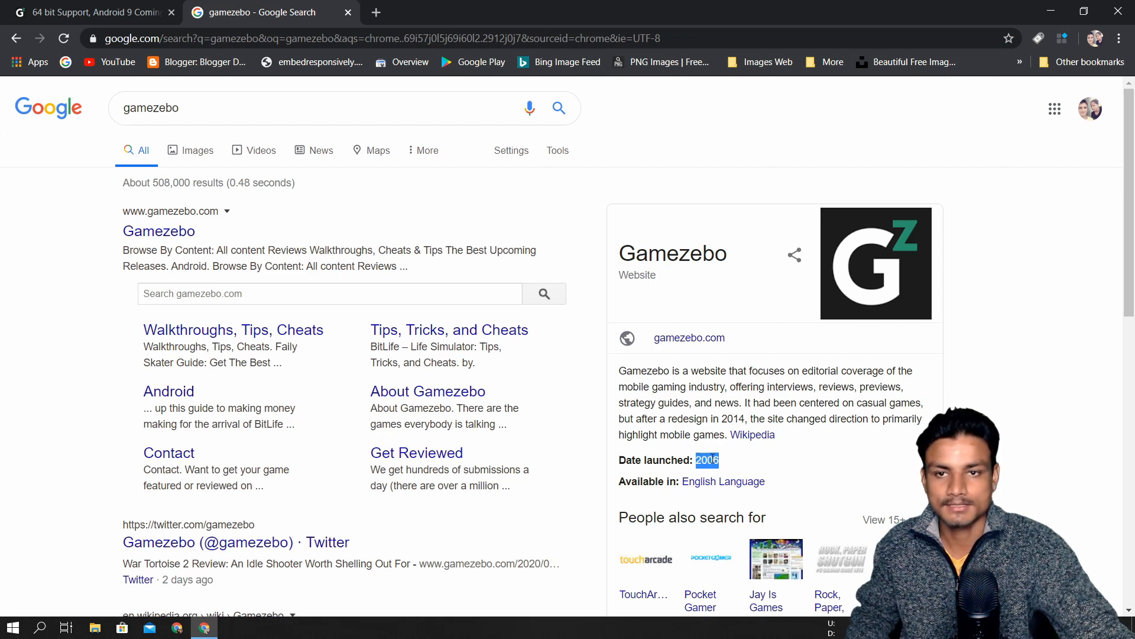
mouse_move(576, 382)
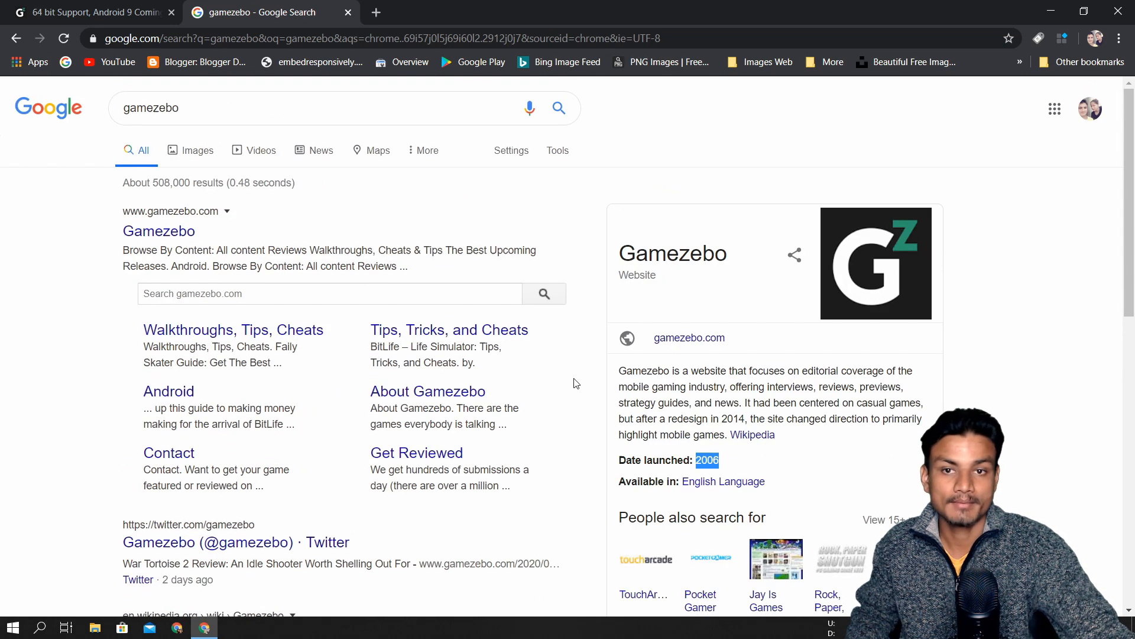
mouse_move(350, 13)
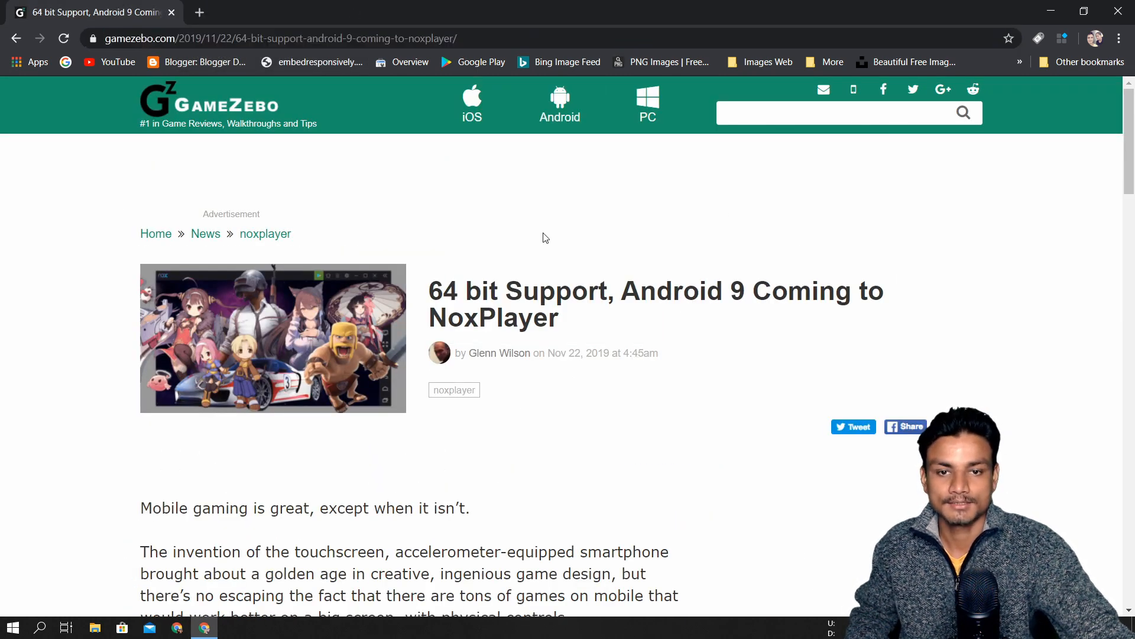
scroll("down", 3)
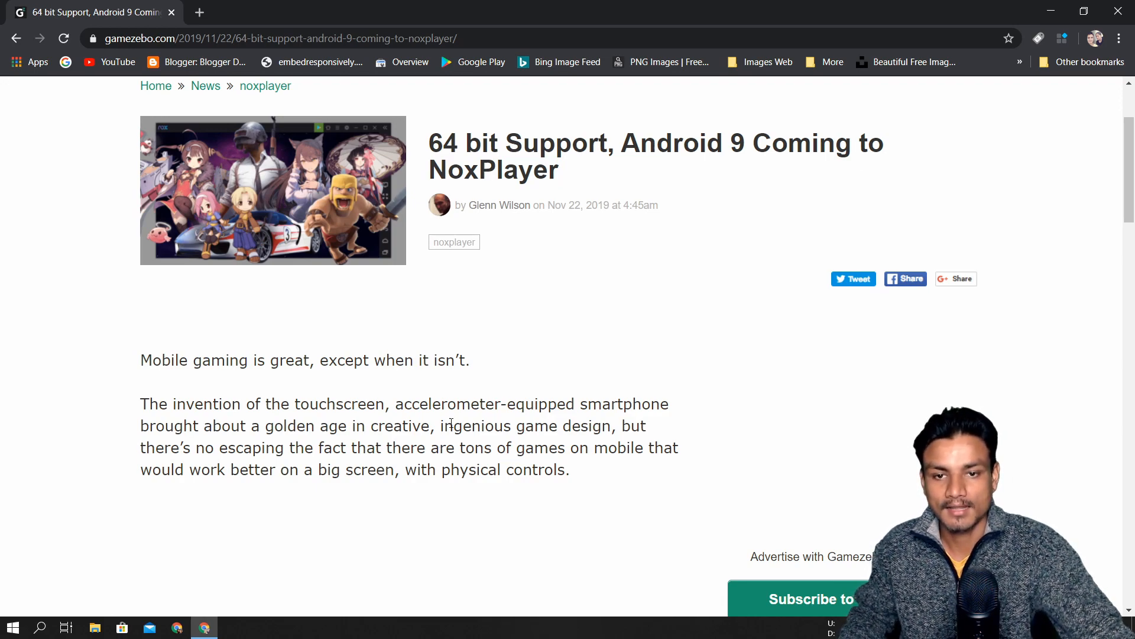
scroll("down", 3)
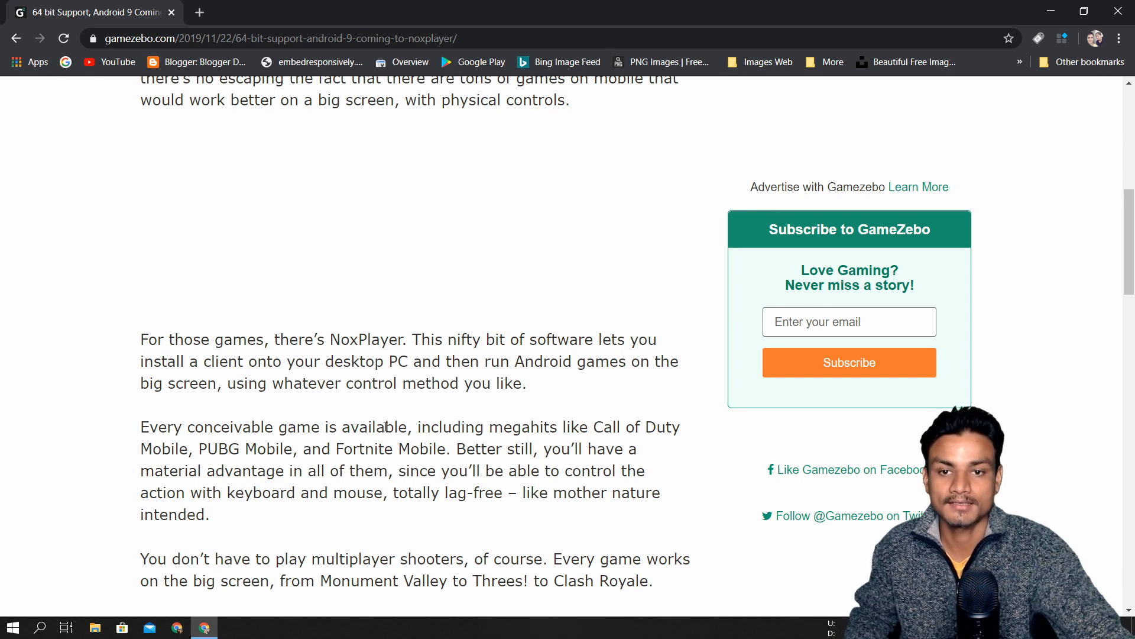
scroll("down", 3)
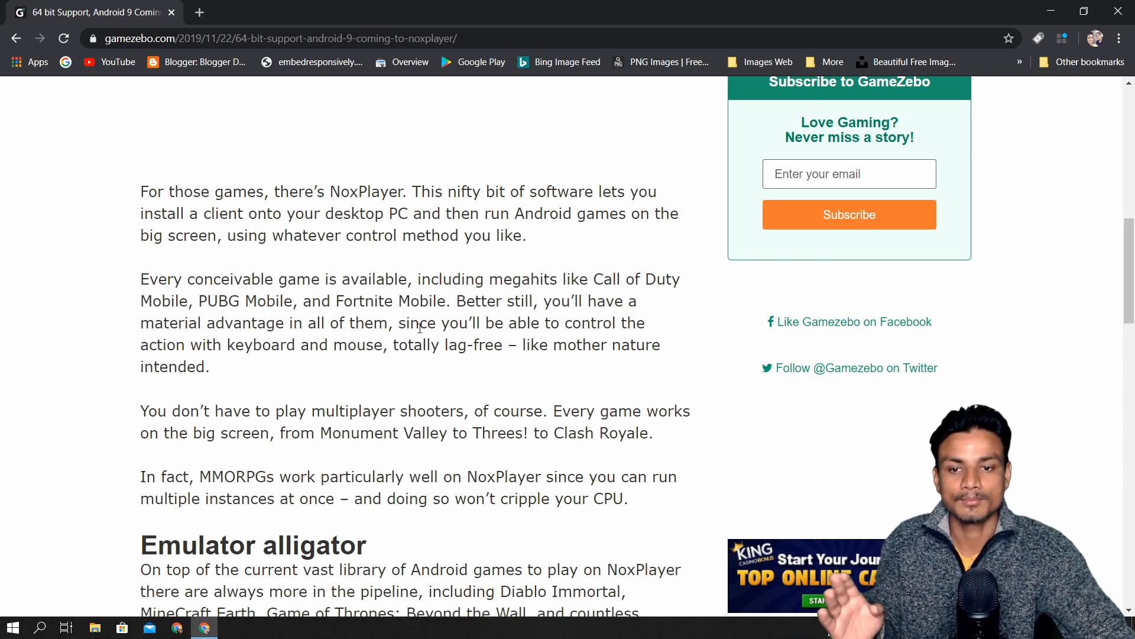
scroll("down", 3)
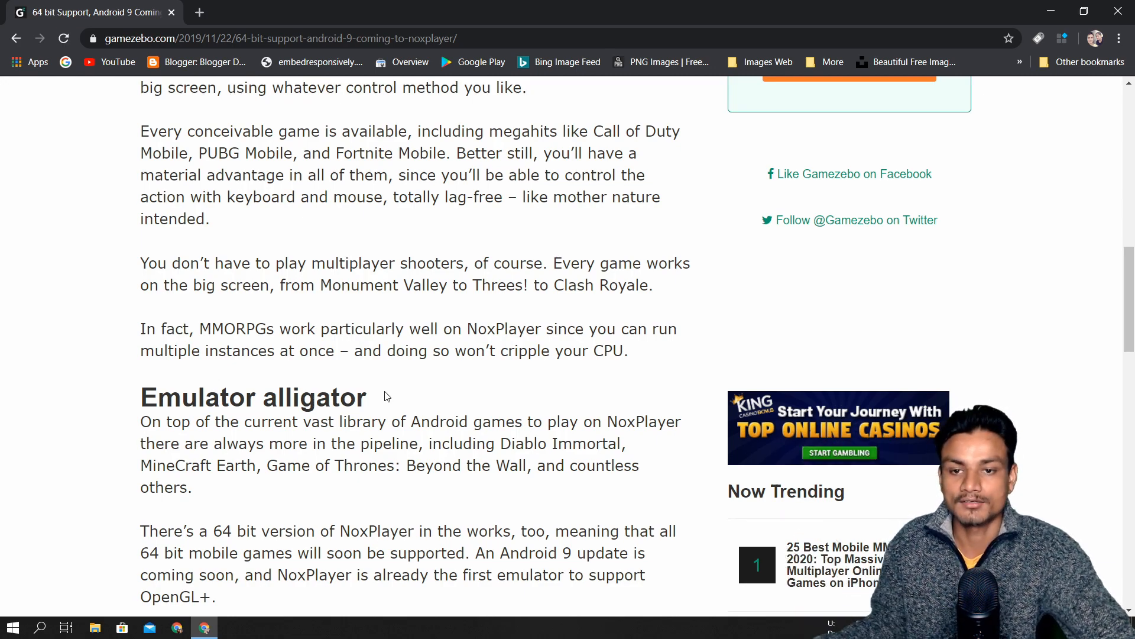
scroll("down", 3)
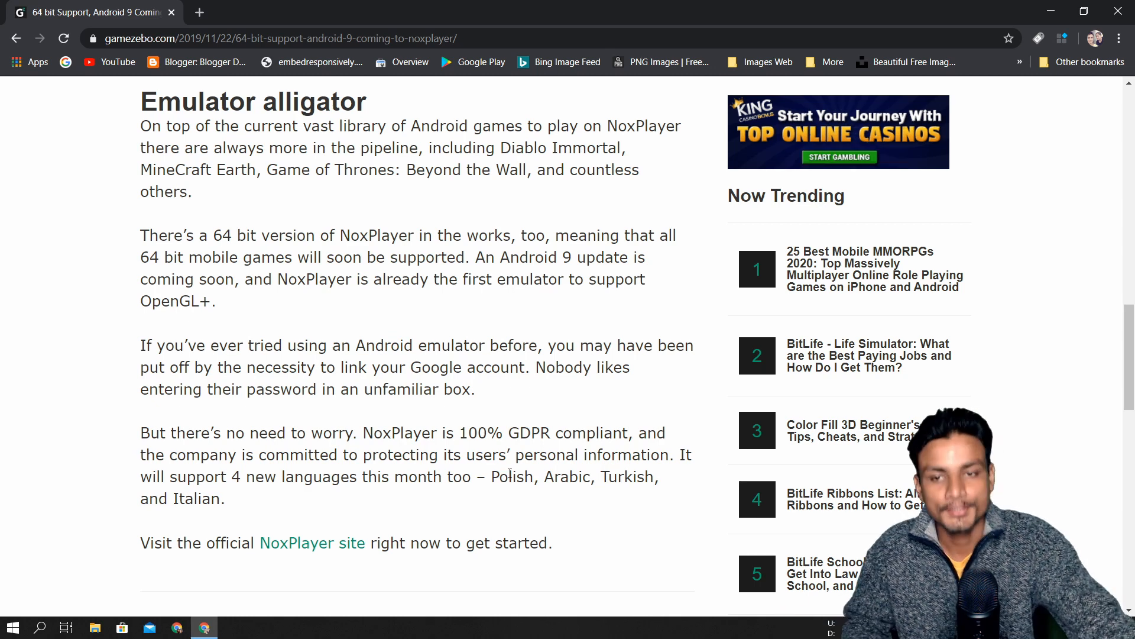
scroll("down", 3)
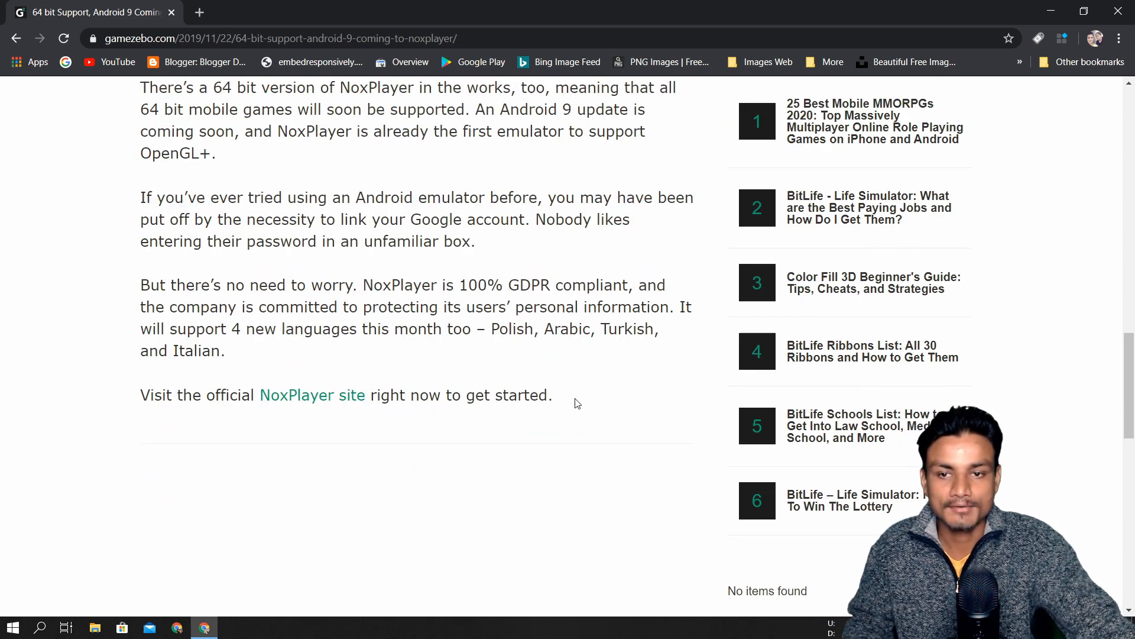
mouse_move(520, 429)
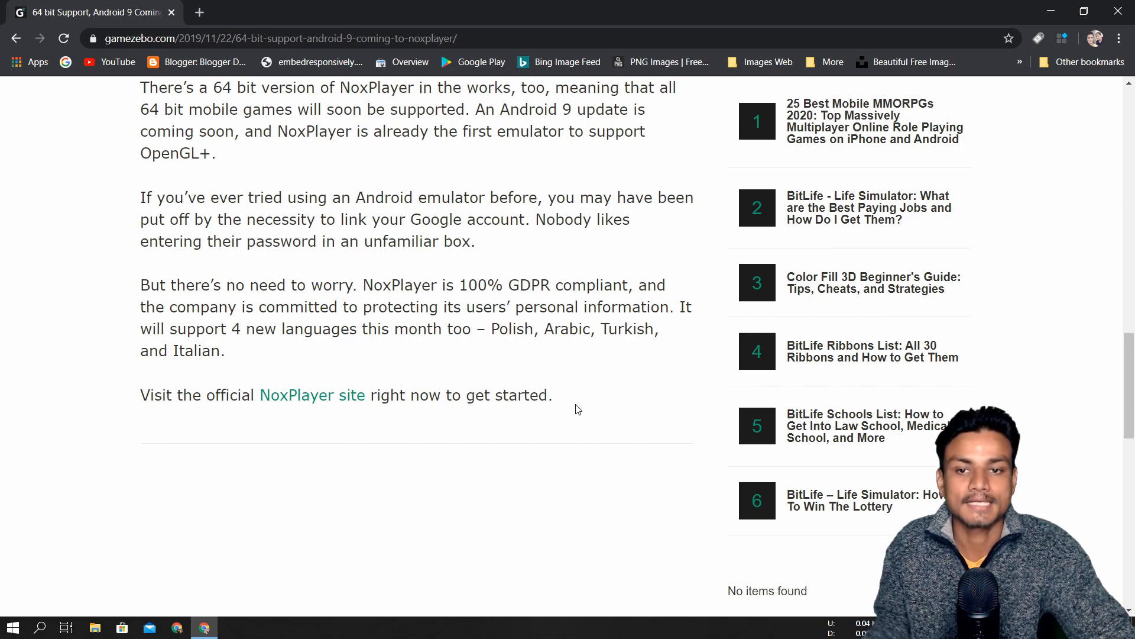
scroll("down", 3)
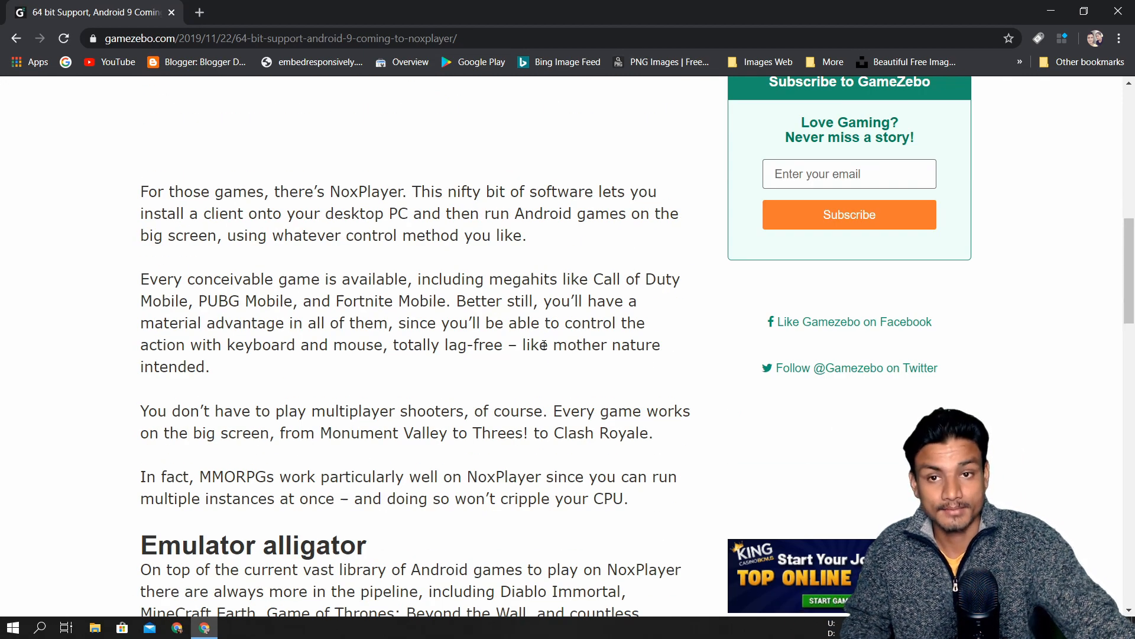
scroll("up", 3)
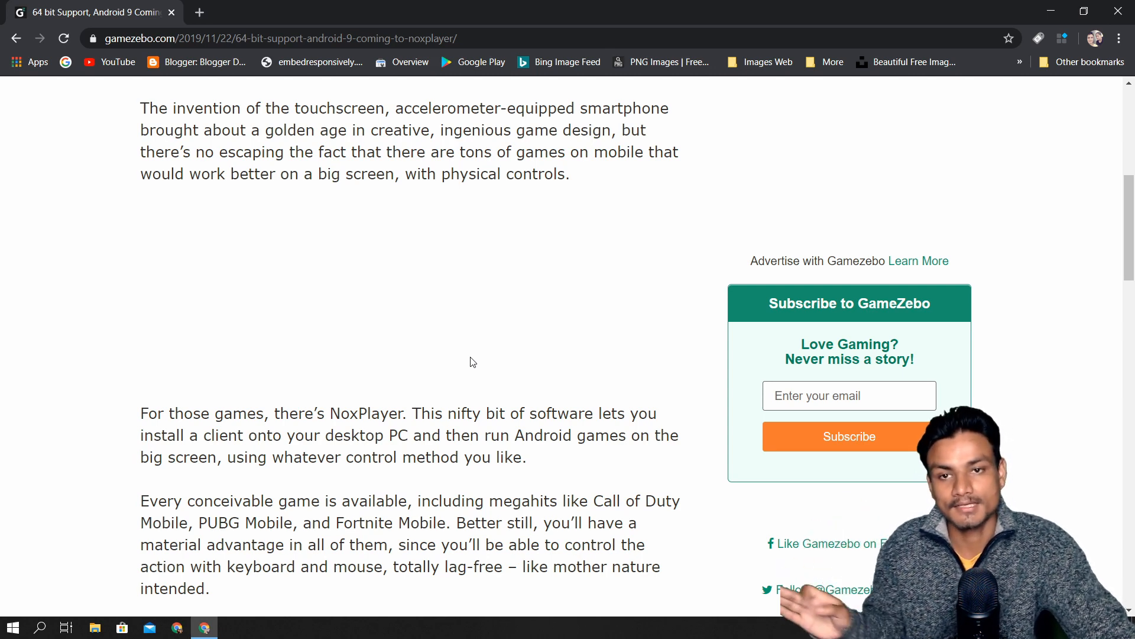
mouse_move(551, 353)
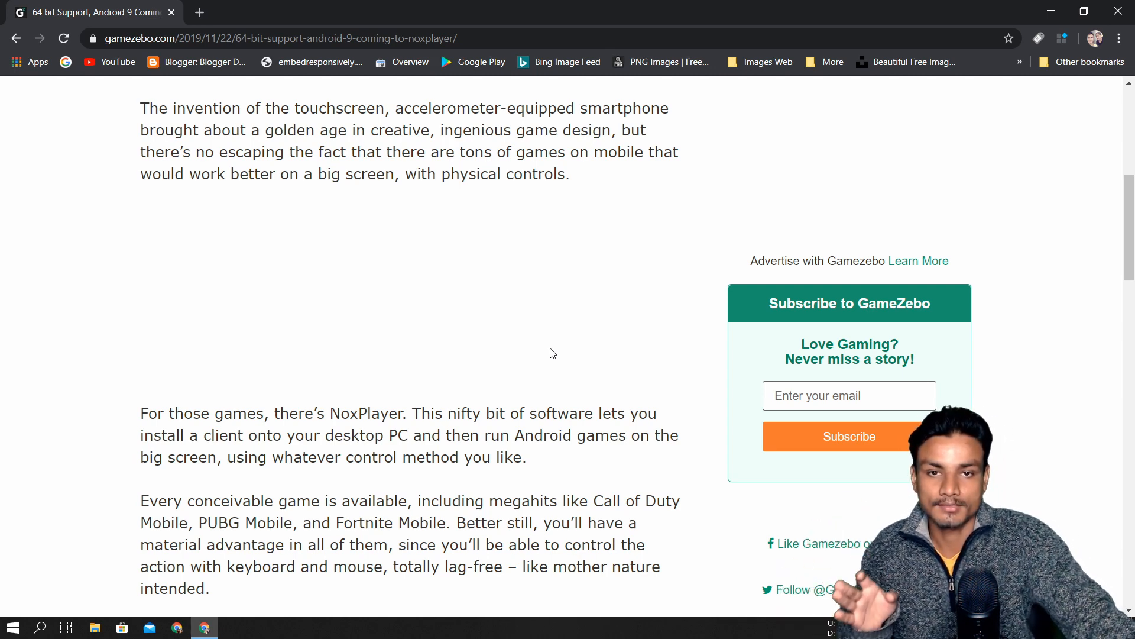
scroll("up", 3)
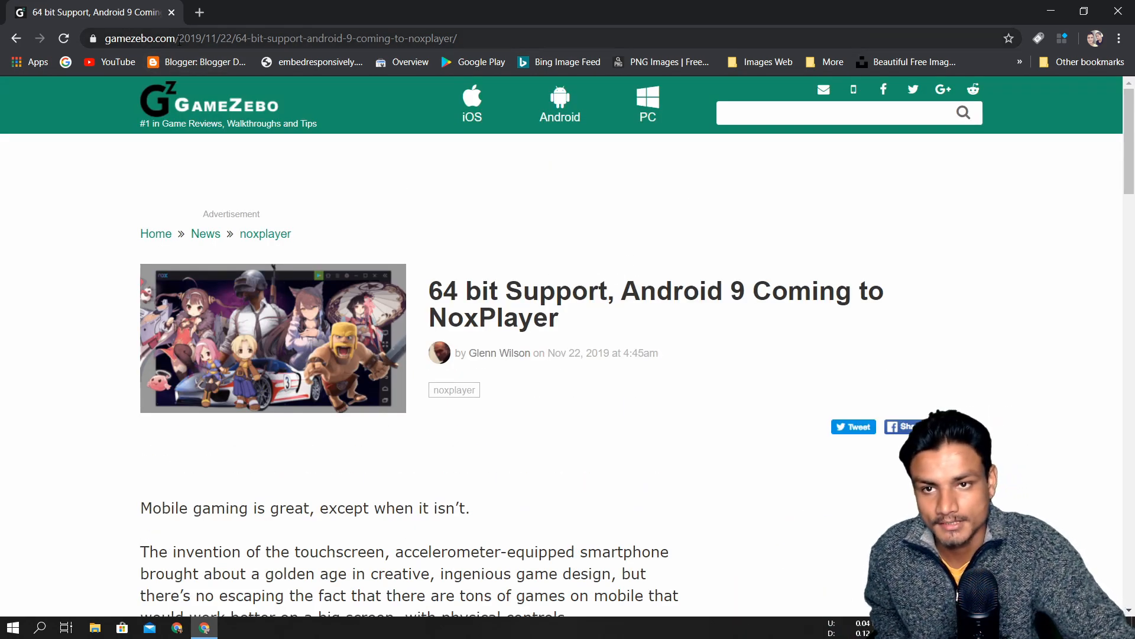
left_click(253, 38)
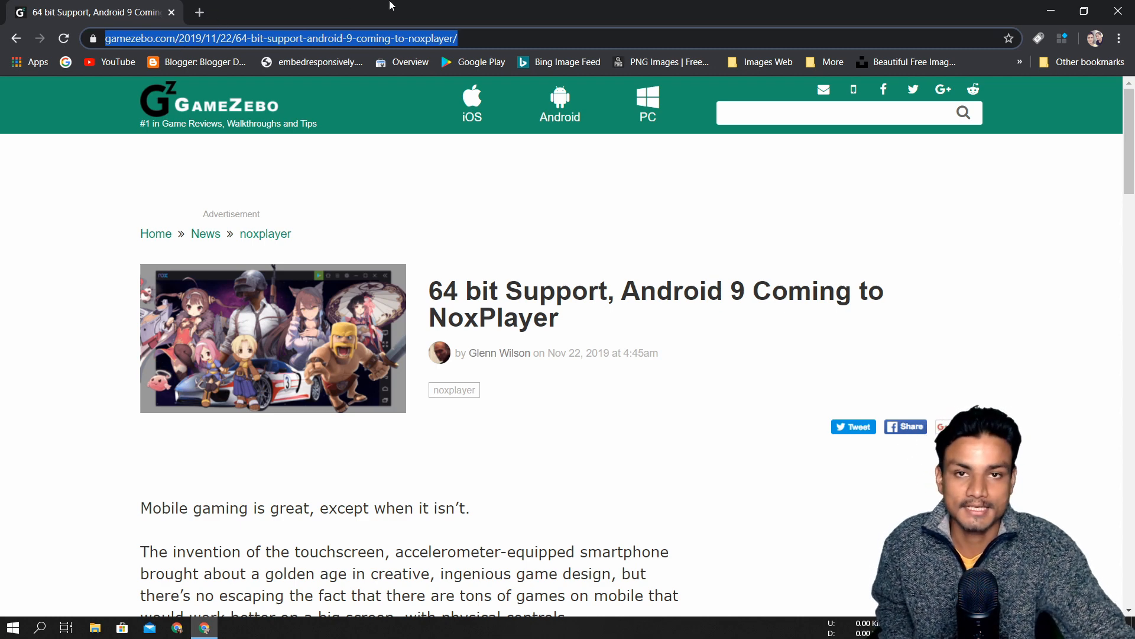